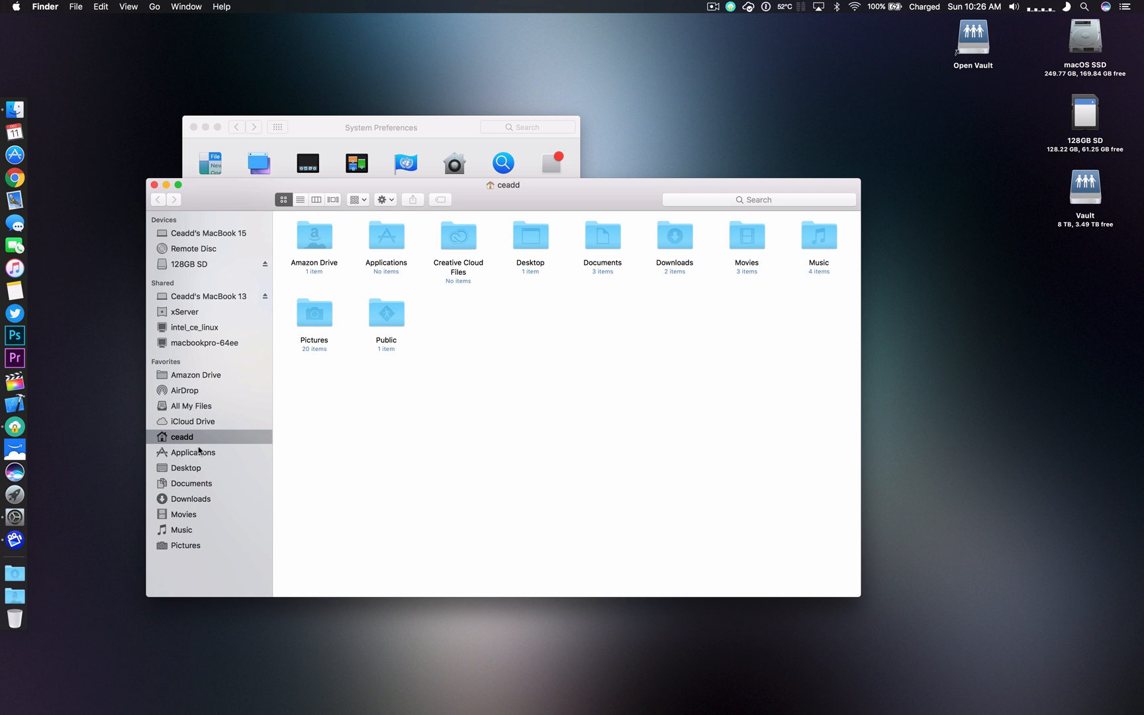
# Step: Browse the Finder Applications folder and launch System Preferences
pyautogui.click(194, 451)
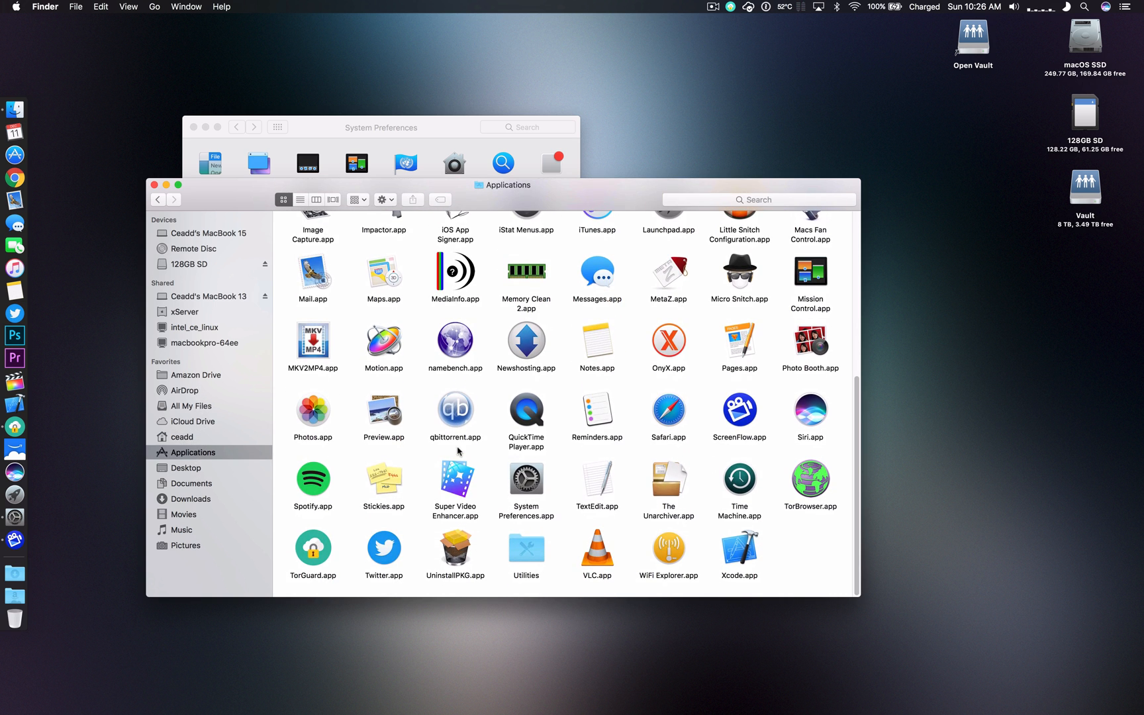
pyautogui.click(526, 478)
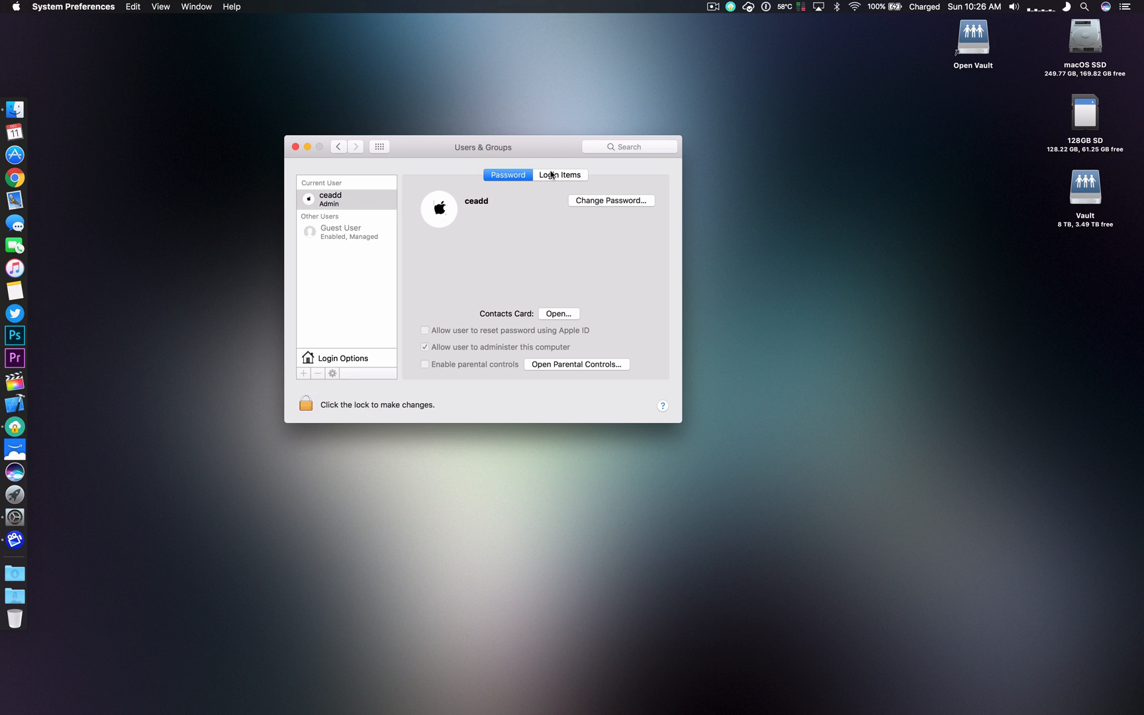
pyautogui.moveTo(439, 220)
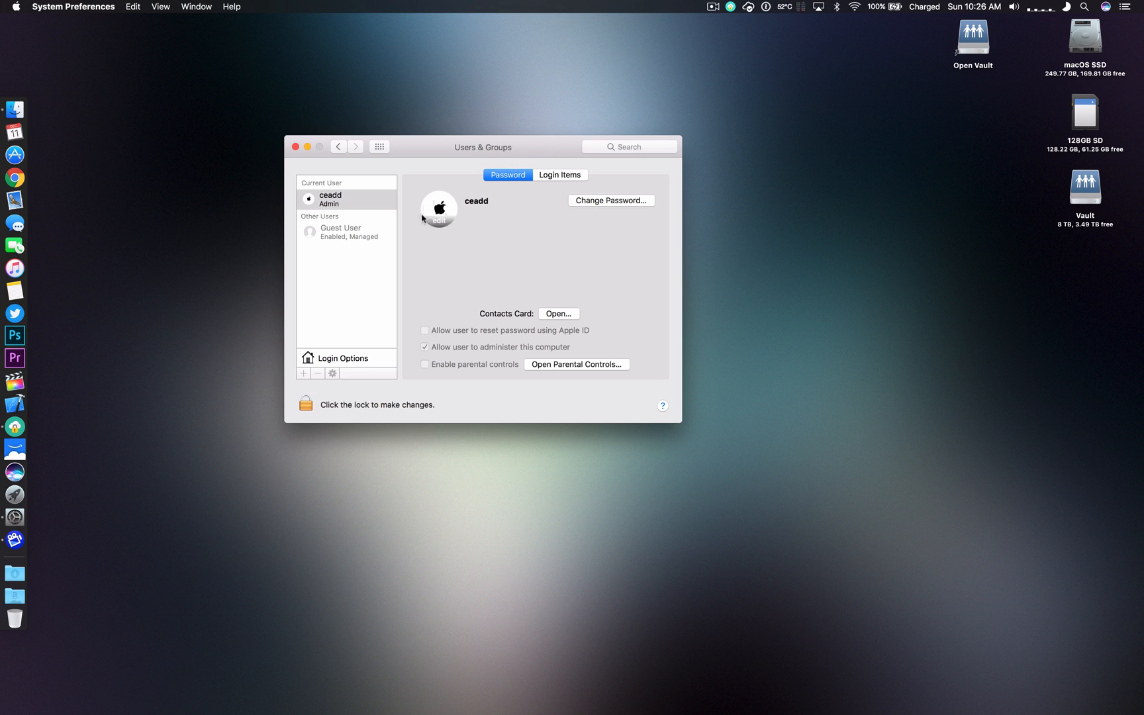
pyautogui.moveTo(308, 415)
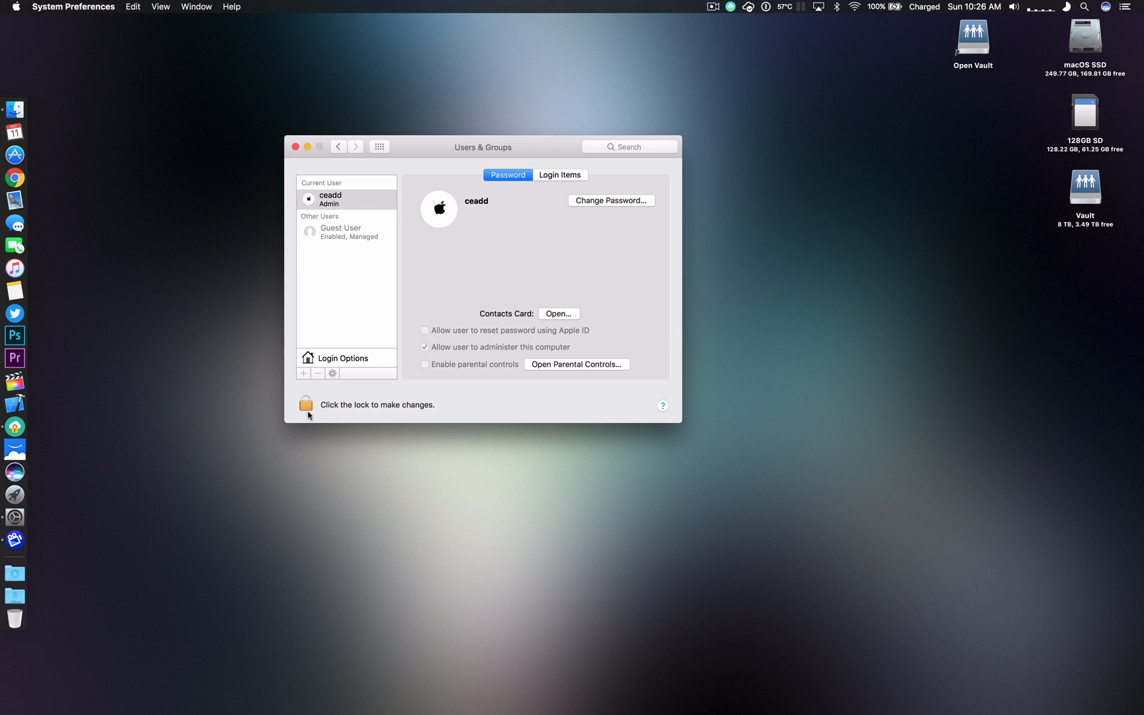
# Step: Unlock the Users & Groups pane by authenticating with the admin password
pyautogui.click(305, 403)
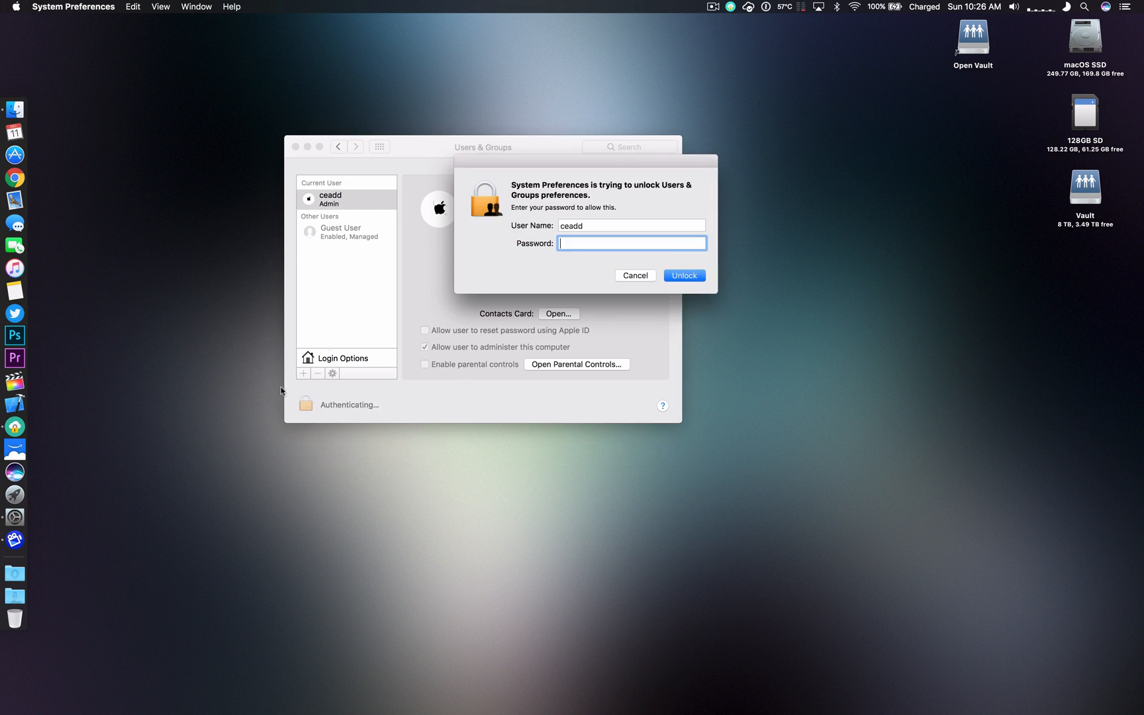
pyautogui.moveTo(435, 365)
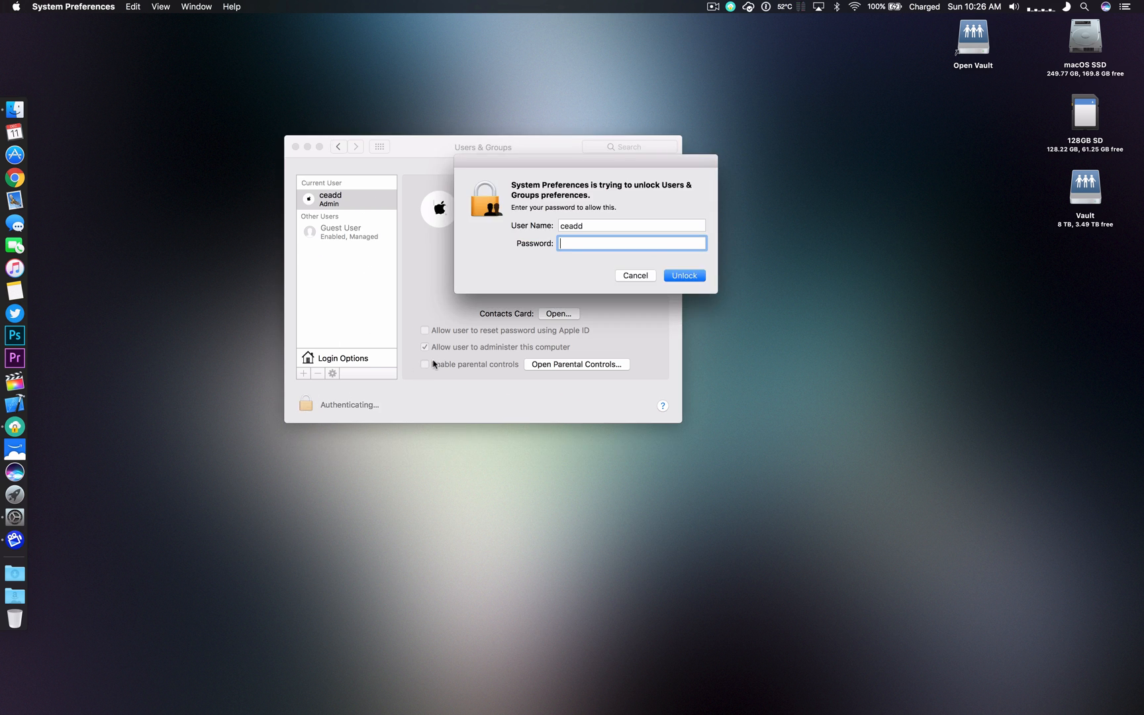
pyautogui.write('••••')
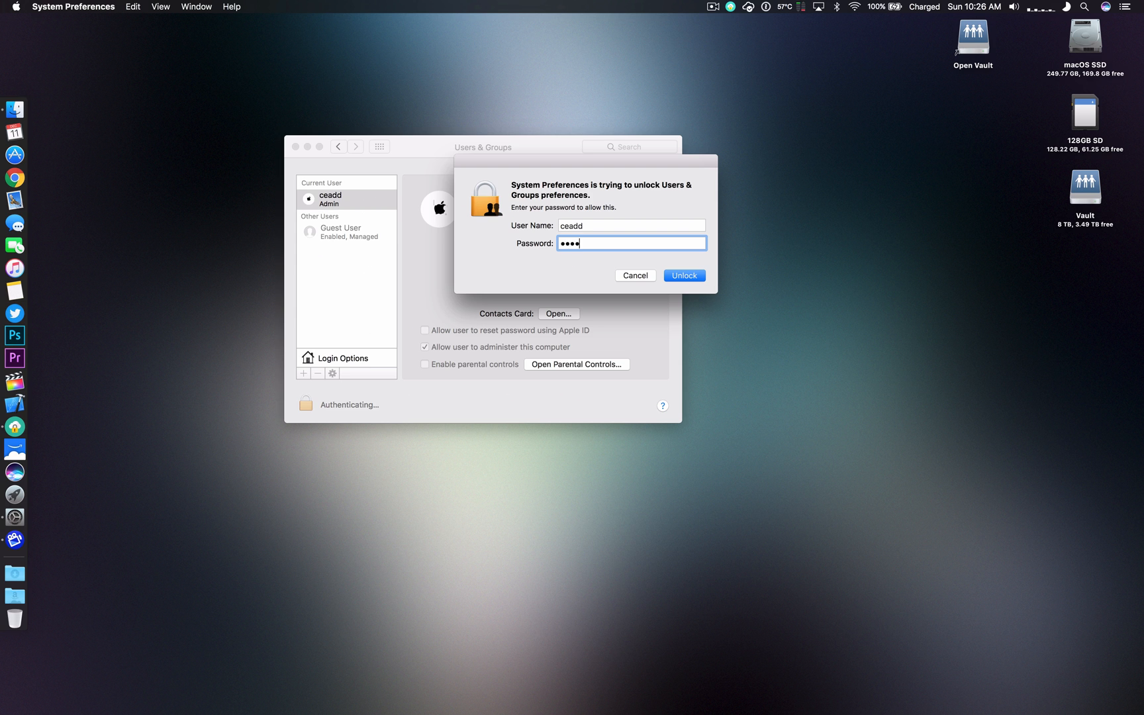
pyautogui.click(683, 274)
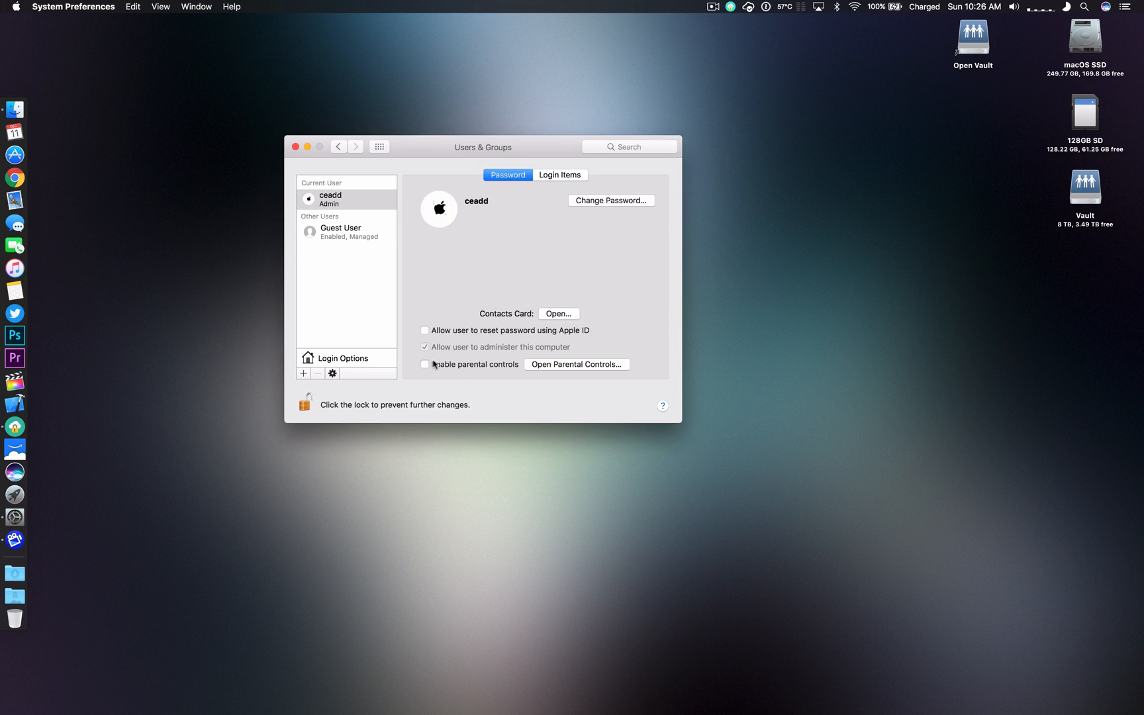
pyautogui.moveTo(400, 315)
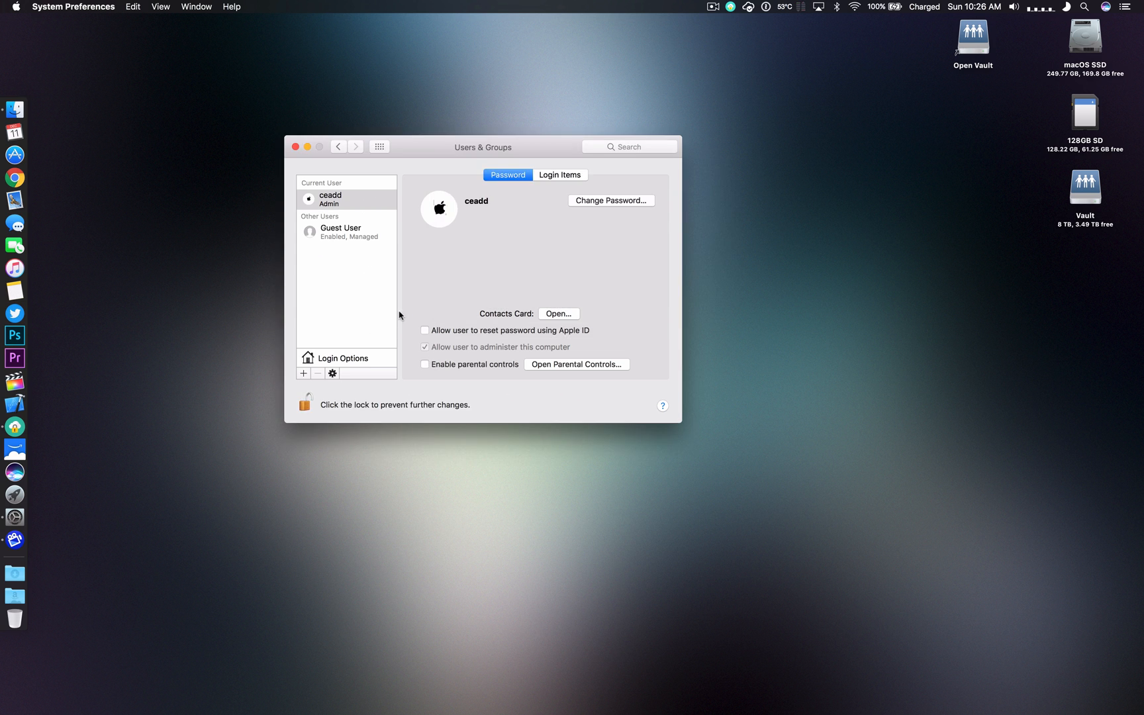
pyautogui.moveTo(344, 264)
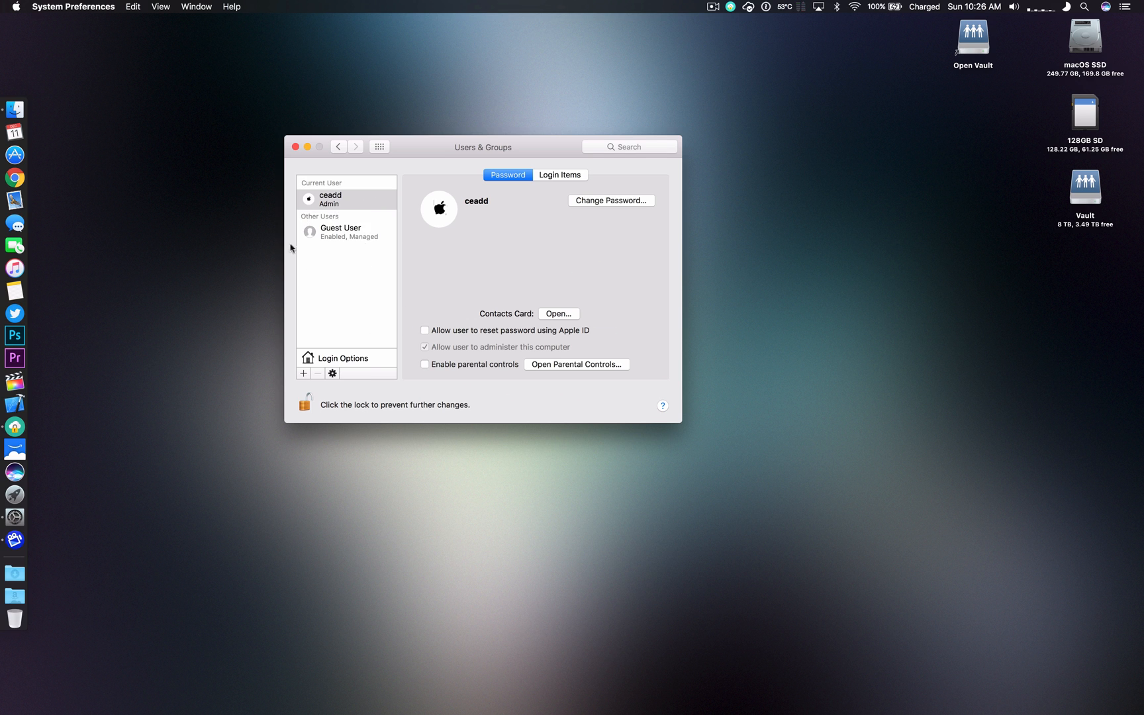
pyautogui.moveTo(327, 213)
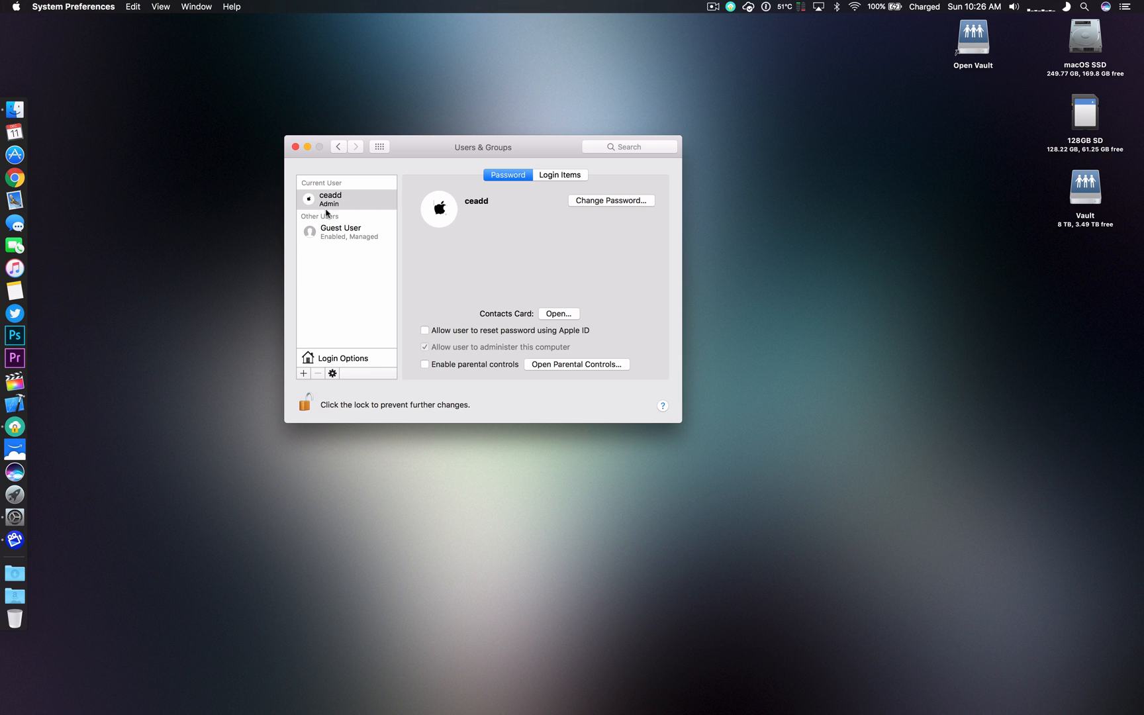
pyautogui.moveTo(317, 322)
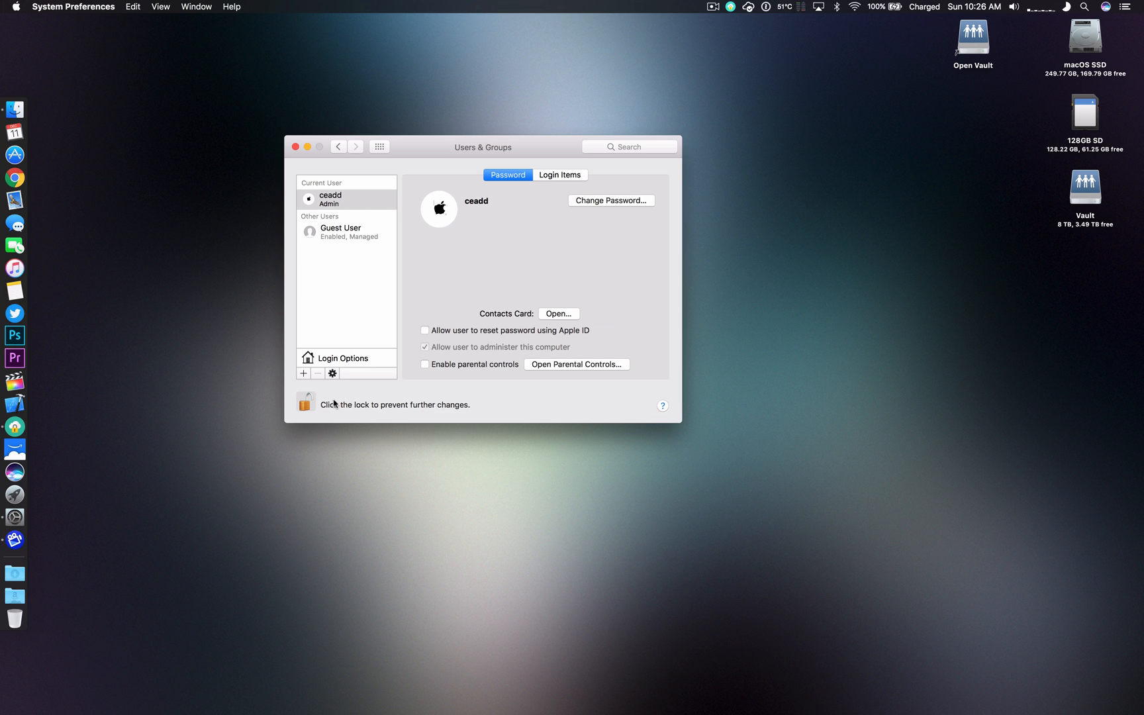
pyautogui.moveTo(350, 303)
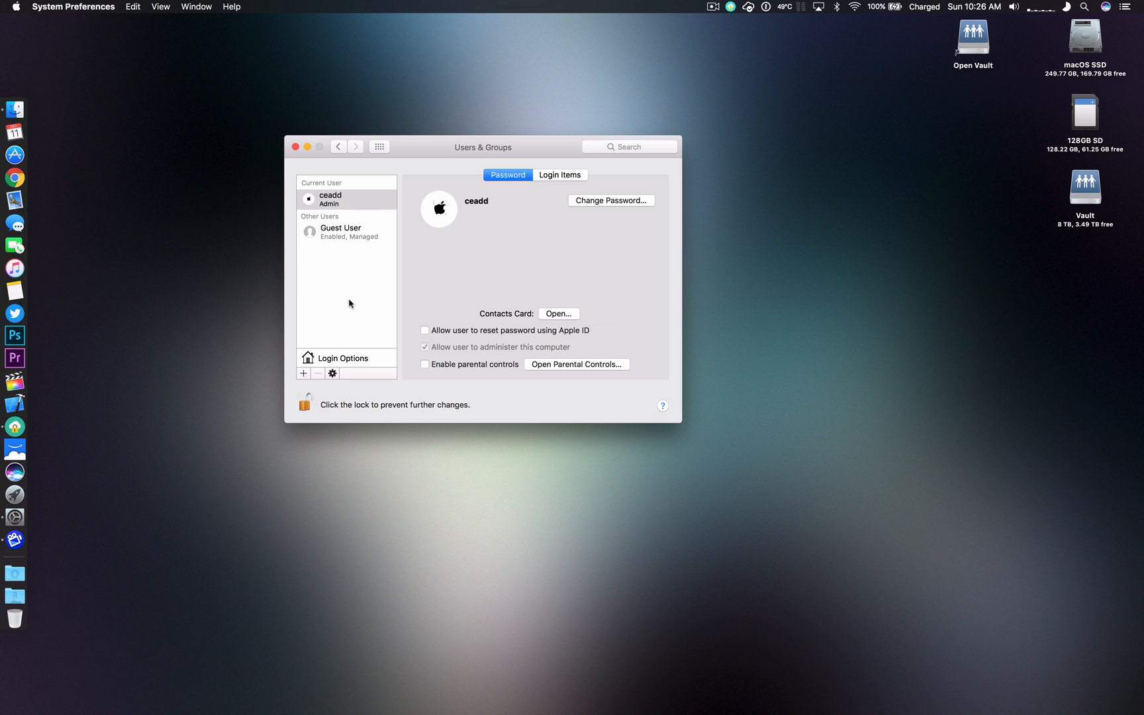
pyautogui.moveTo(291, 450)
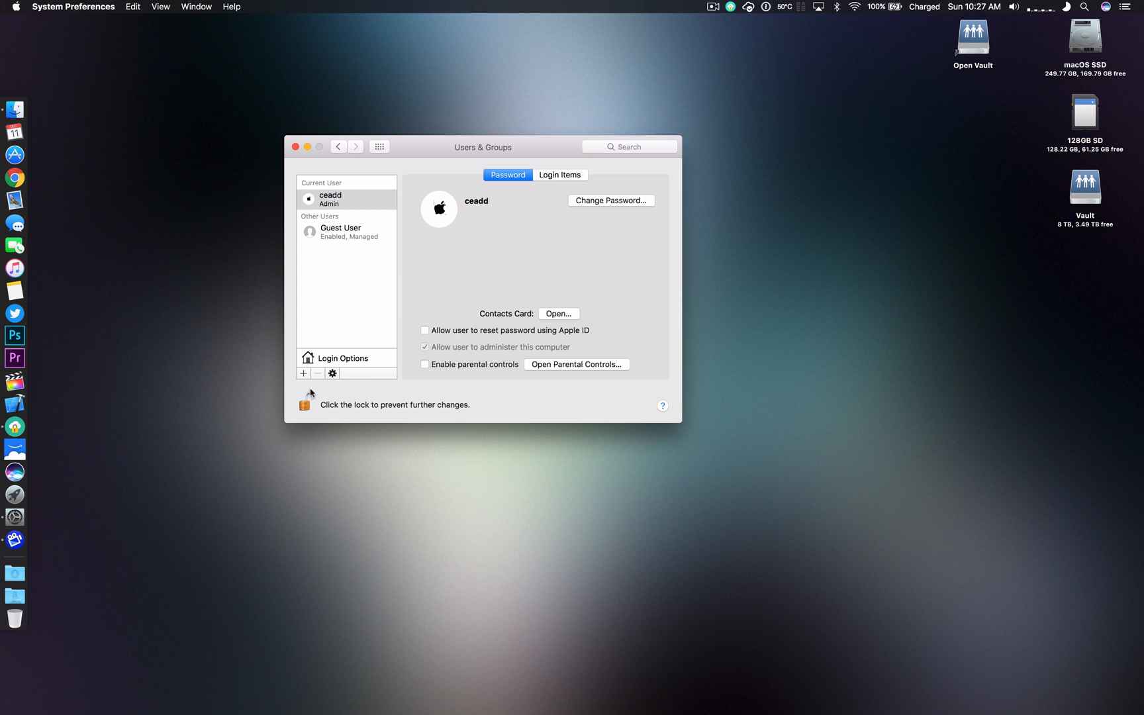
pyautogui.moveTo(321, 351)
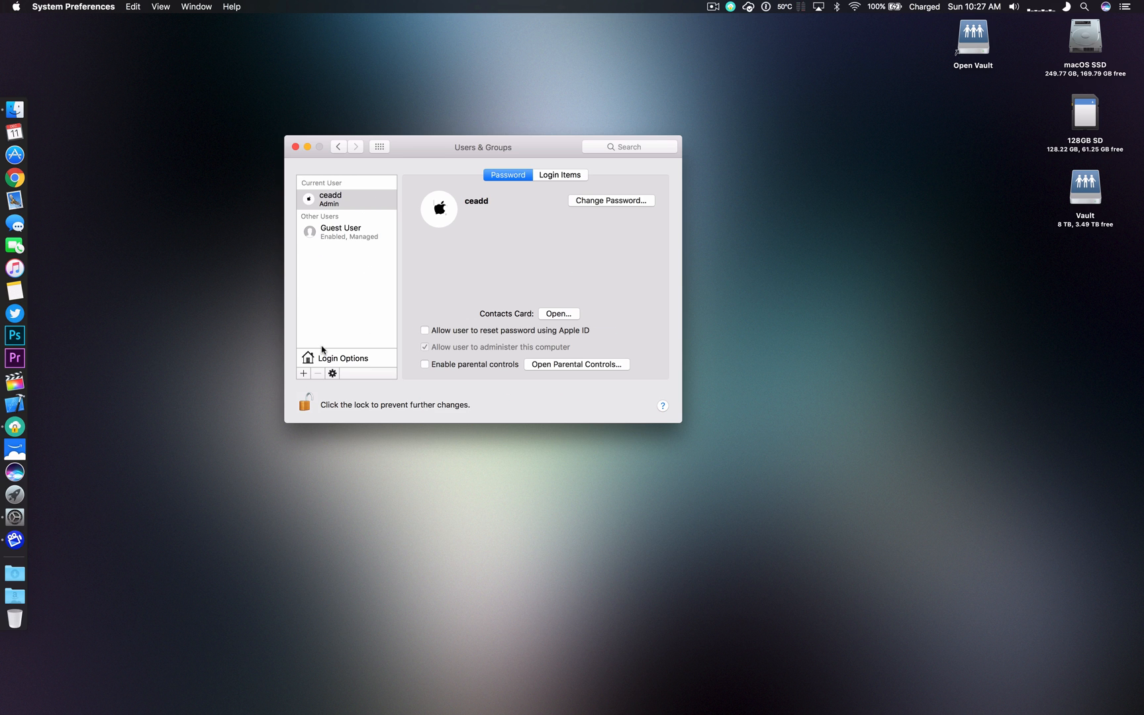
pyautogui.moveTo(370, 334)
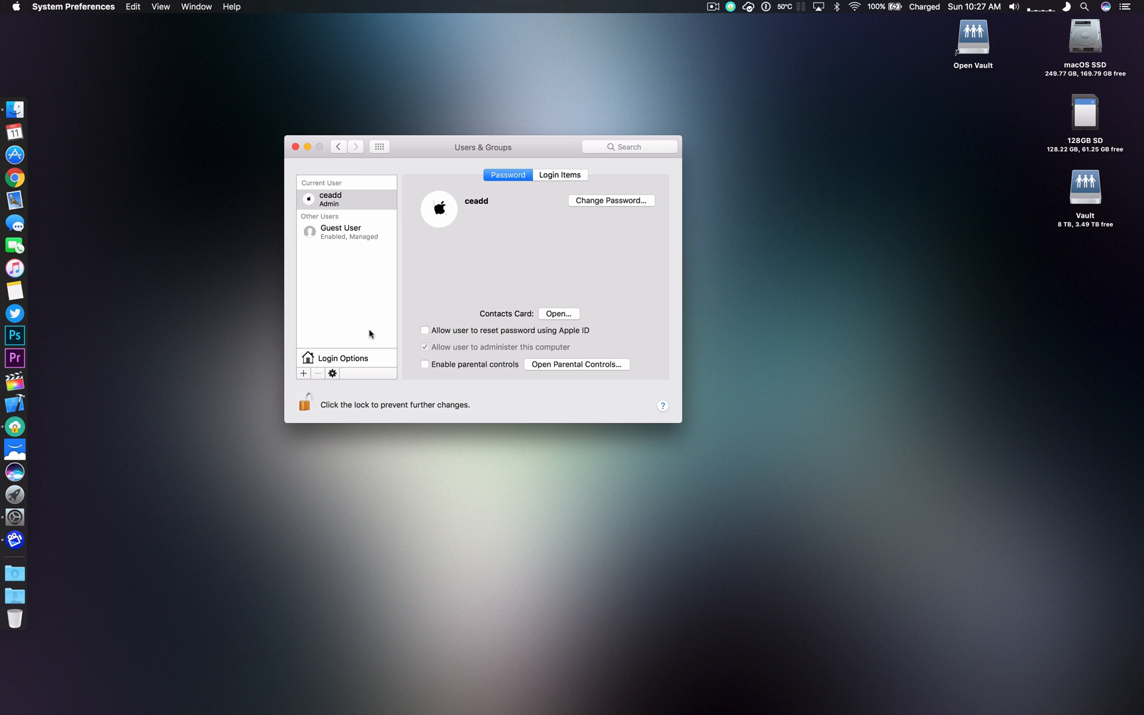
# Step: Enable the fast user switching menu in Login Options, showing users by Account Name
pyautogui.click(343, 357)
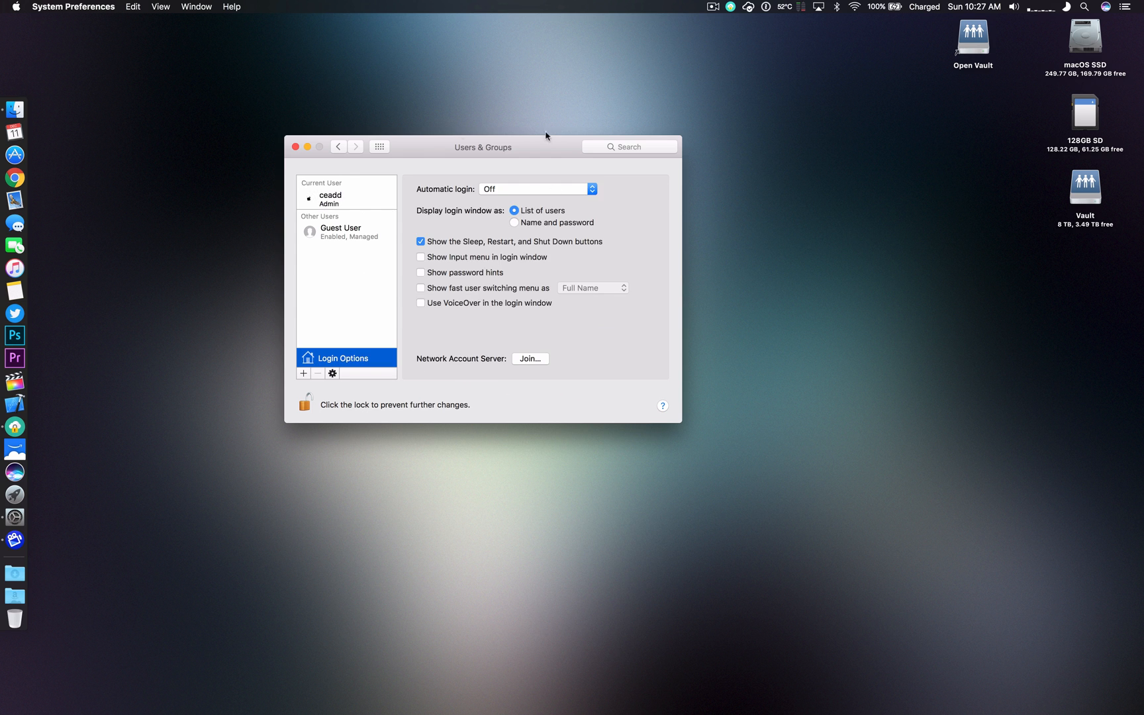
pyautogui.moveTo(480, 274)
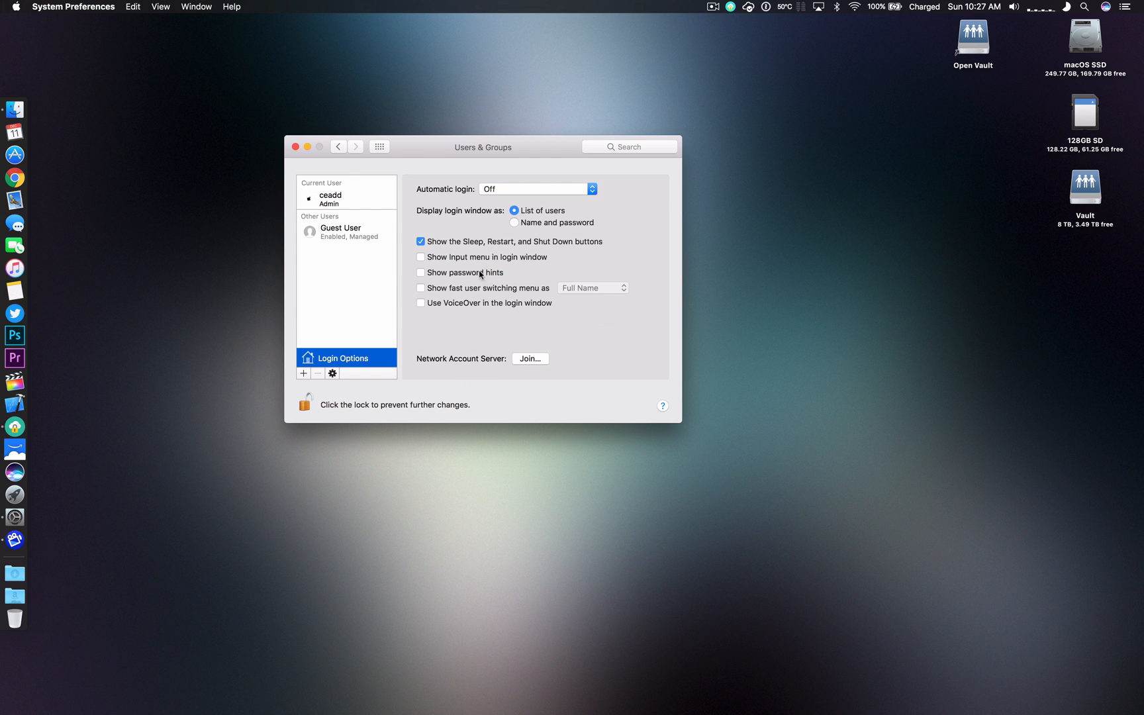
pyautogui.click(422, 287)
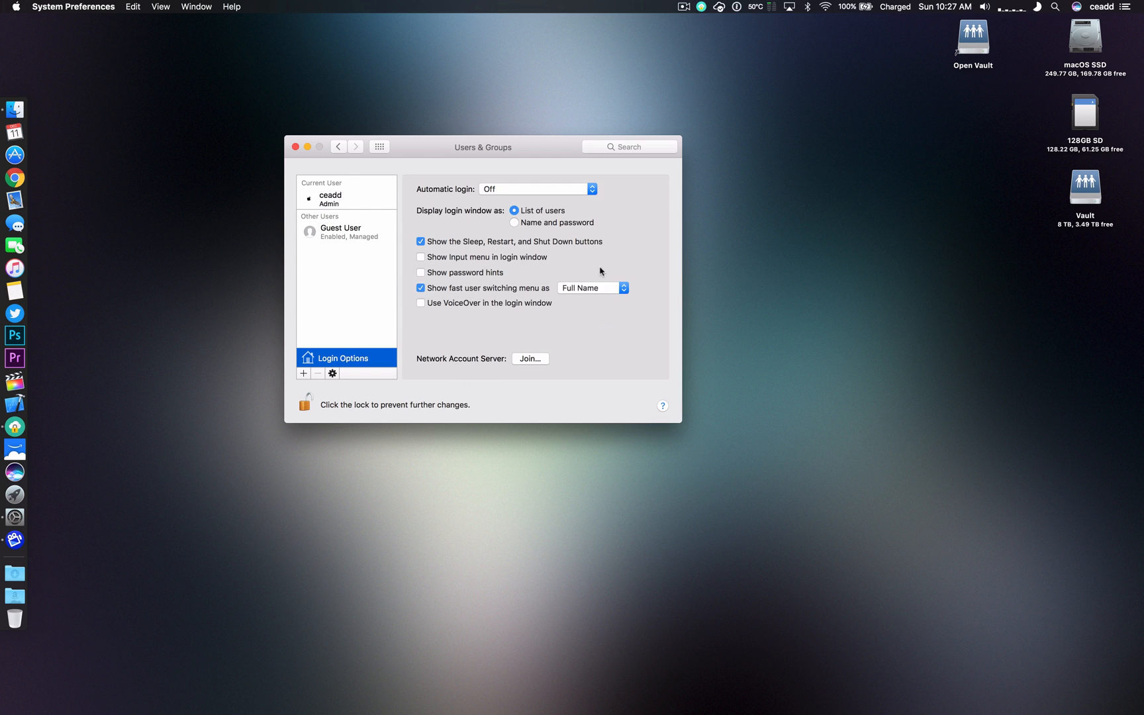
pyautogui.click(591, 287)
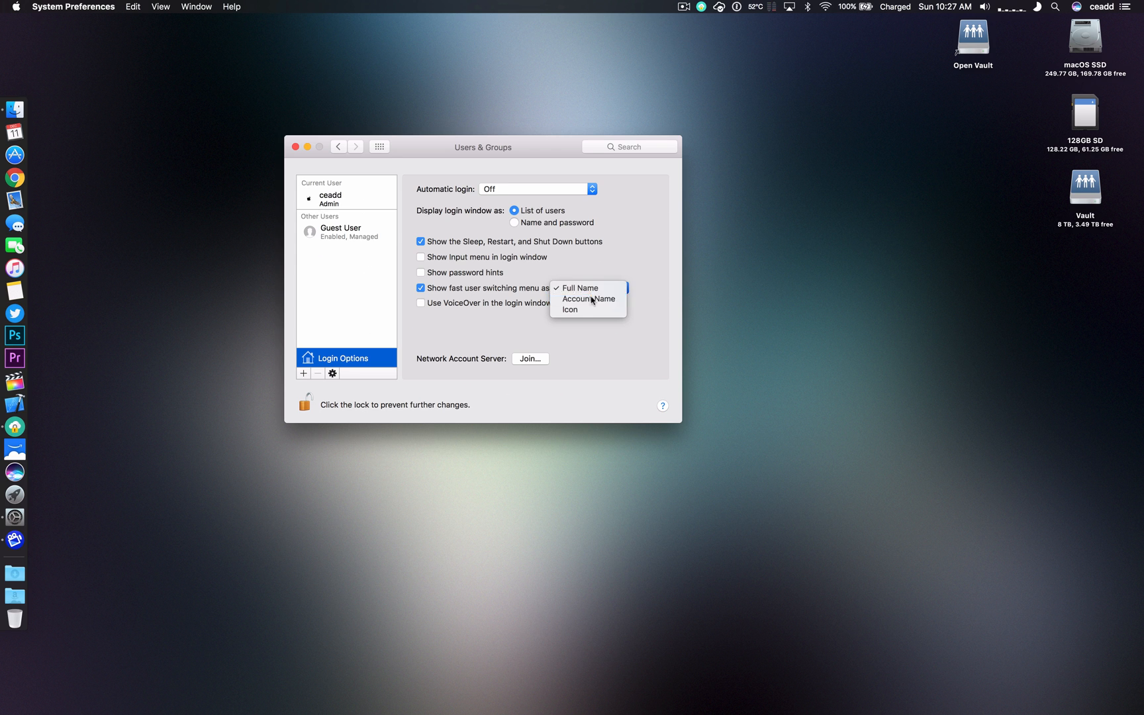
pyautogui.click(587, 299)
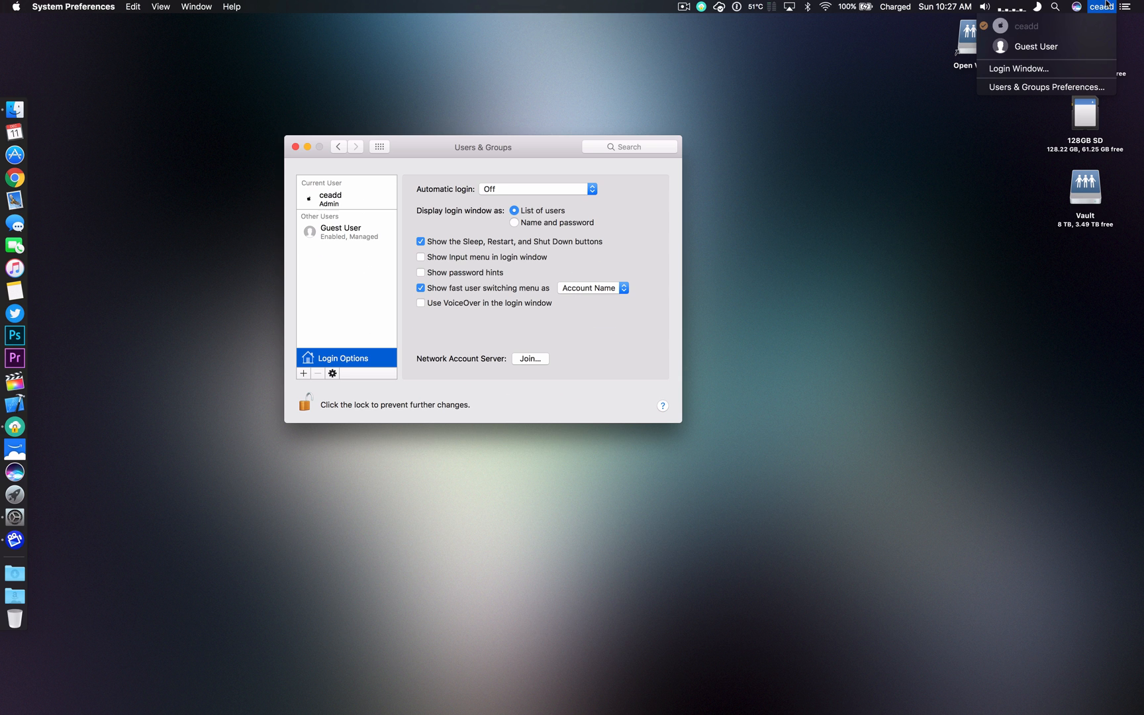
pyautogui.moveTo(994, 166)
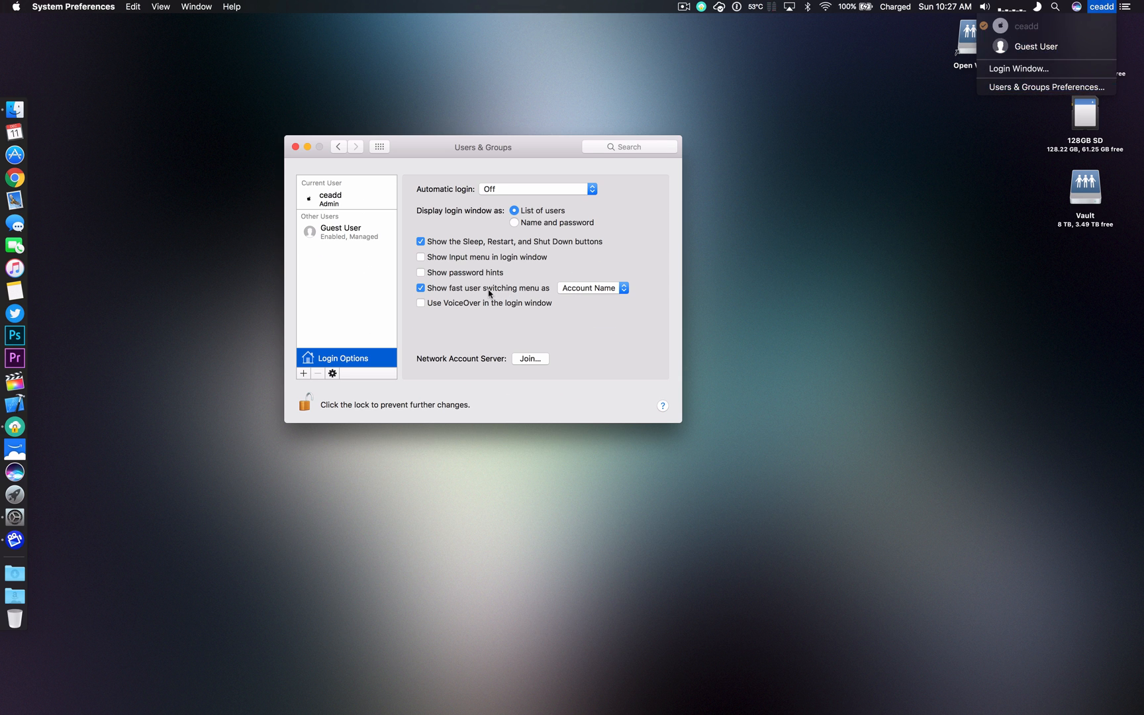
pyautogui.moveTo(491, 301)
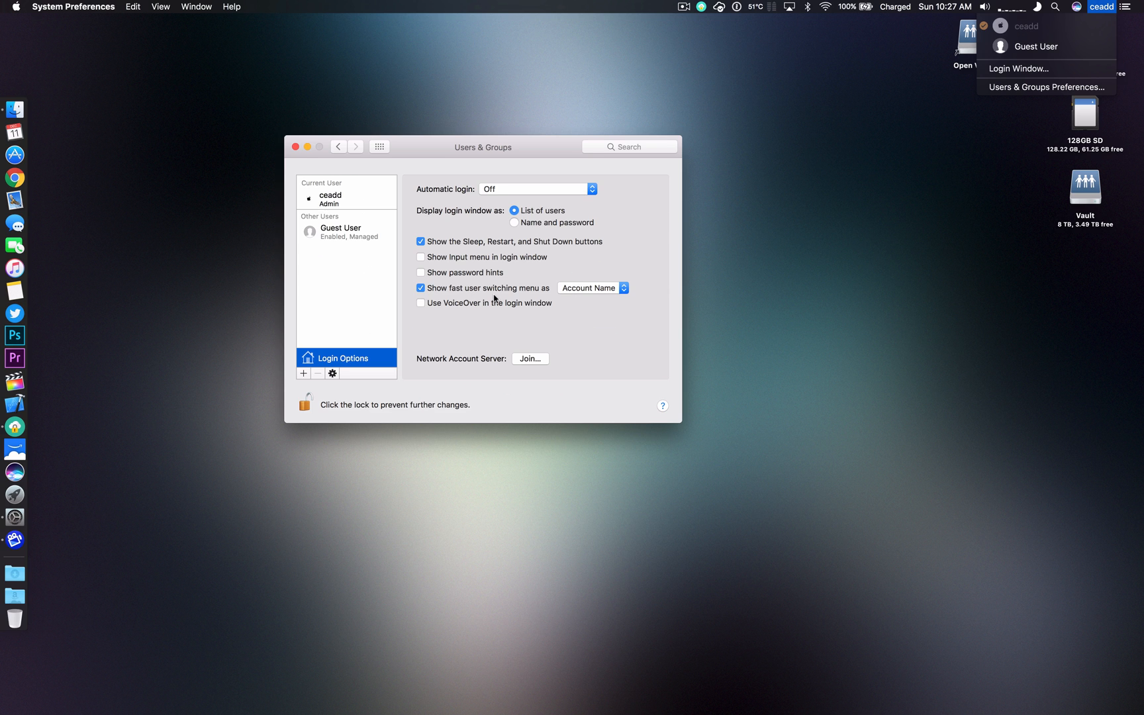
pyautogui.moveTo(522, 151)
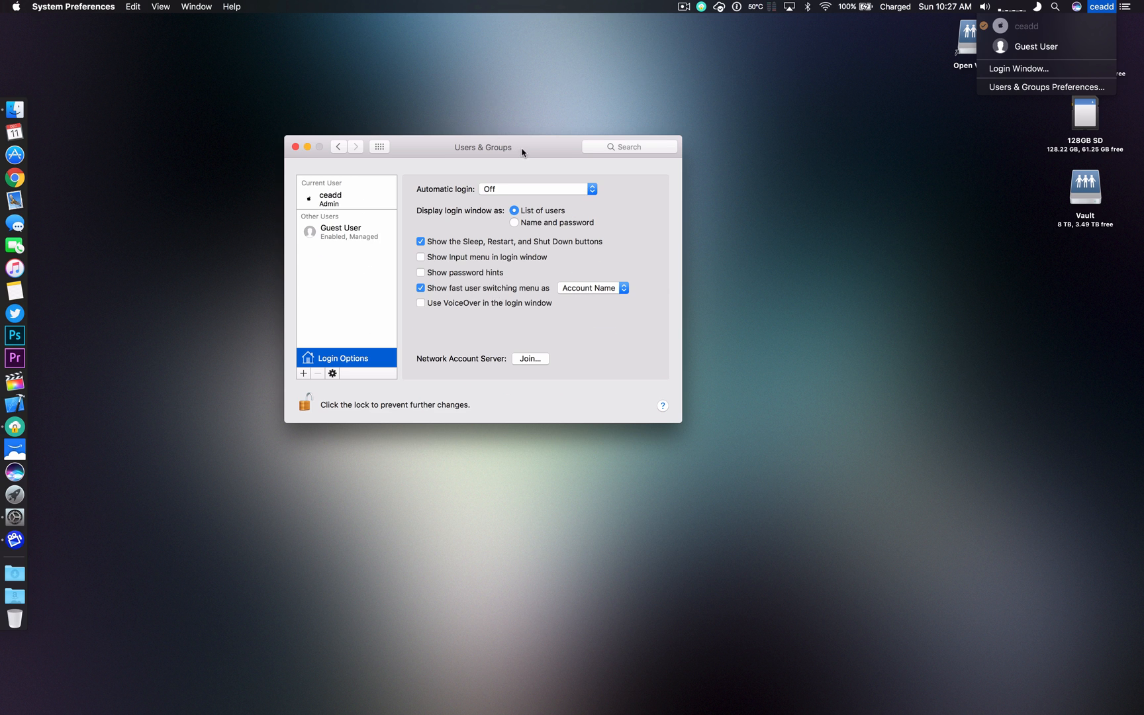
pyautogui.moveTo(472, 280)
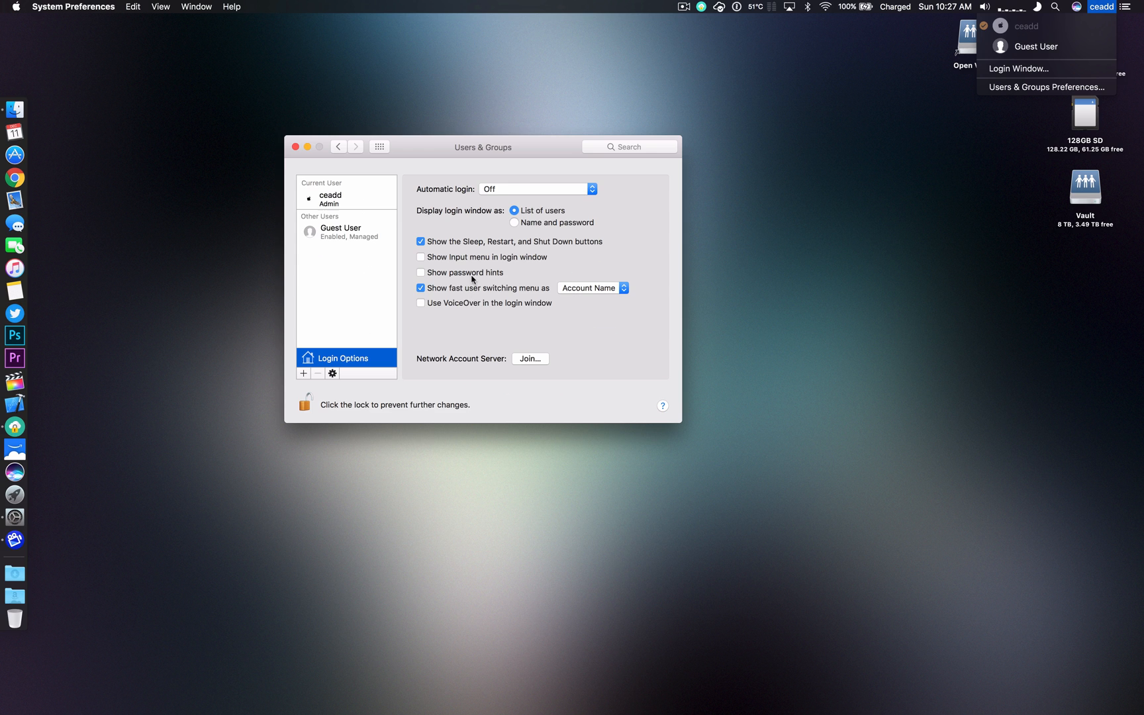
pyautogui.moveTo(491, 288)
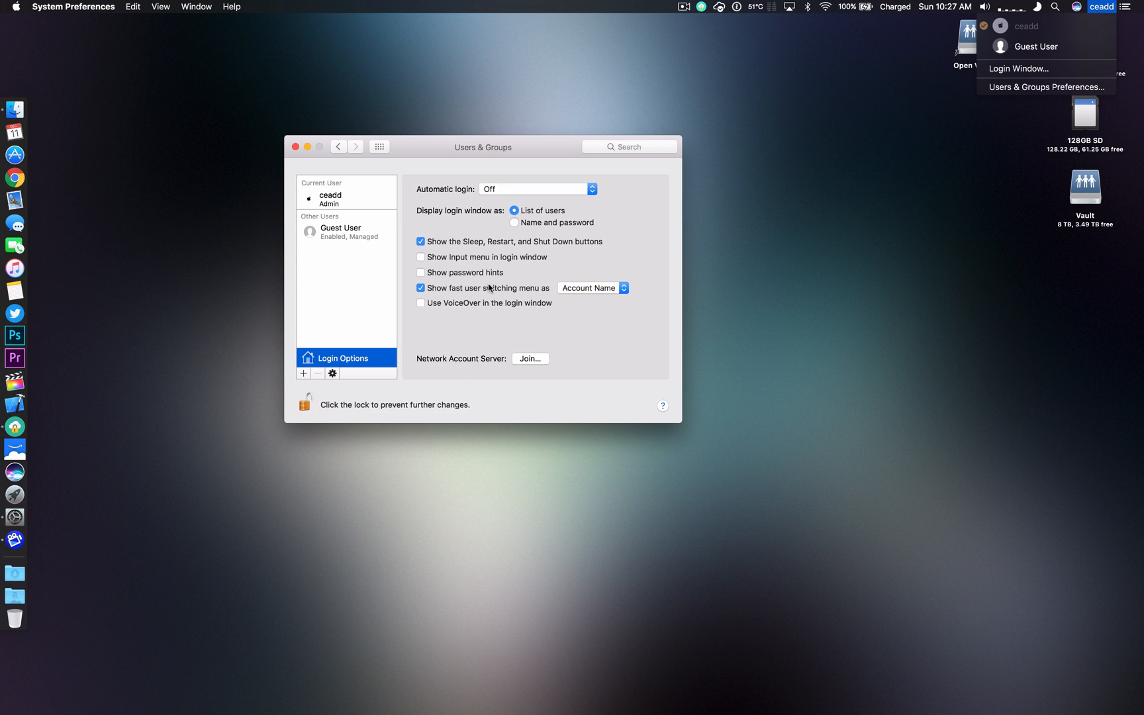
pyautogui.moveTo(501, 280)
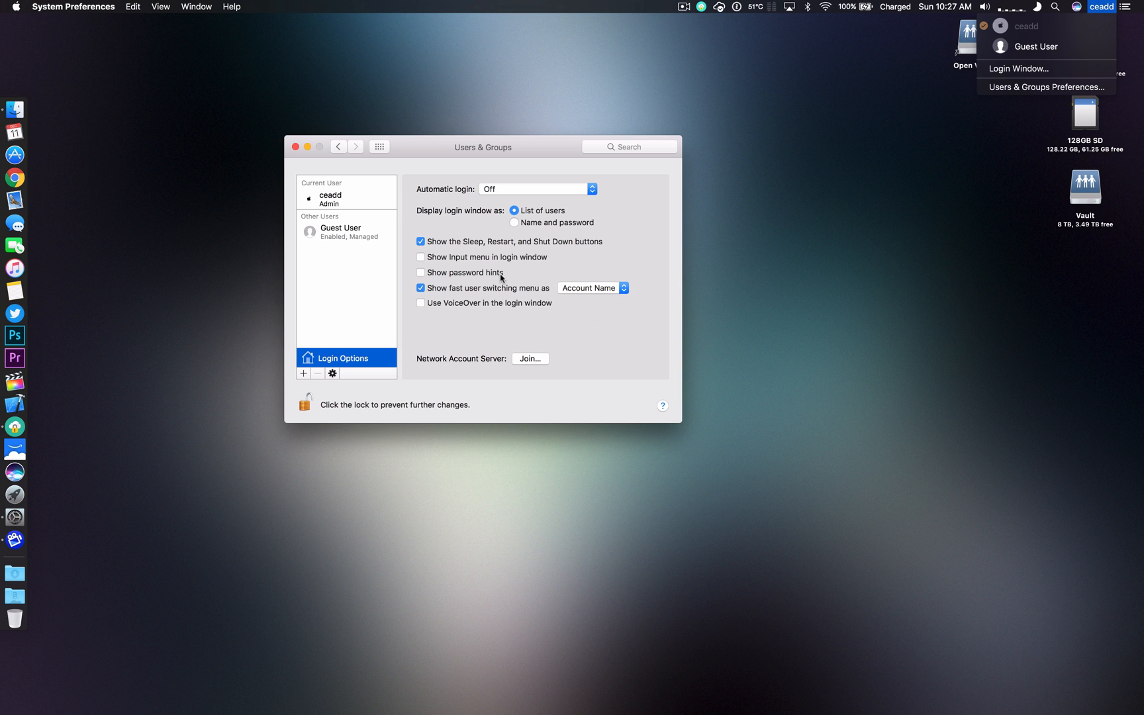
pyautogui.click(13, 7)
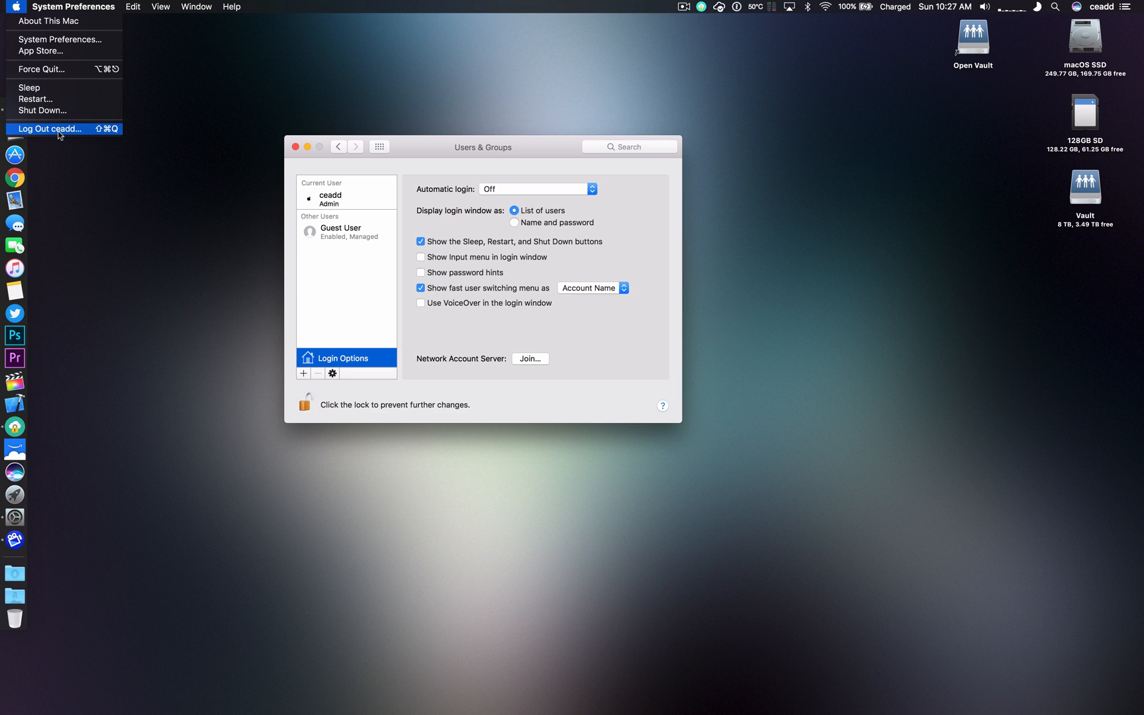
pyautogui.moveTo(163, 155)
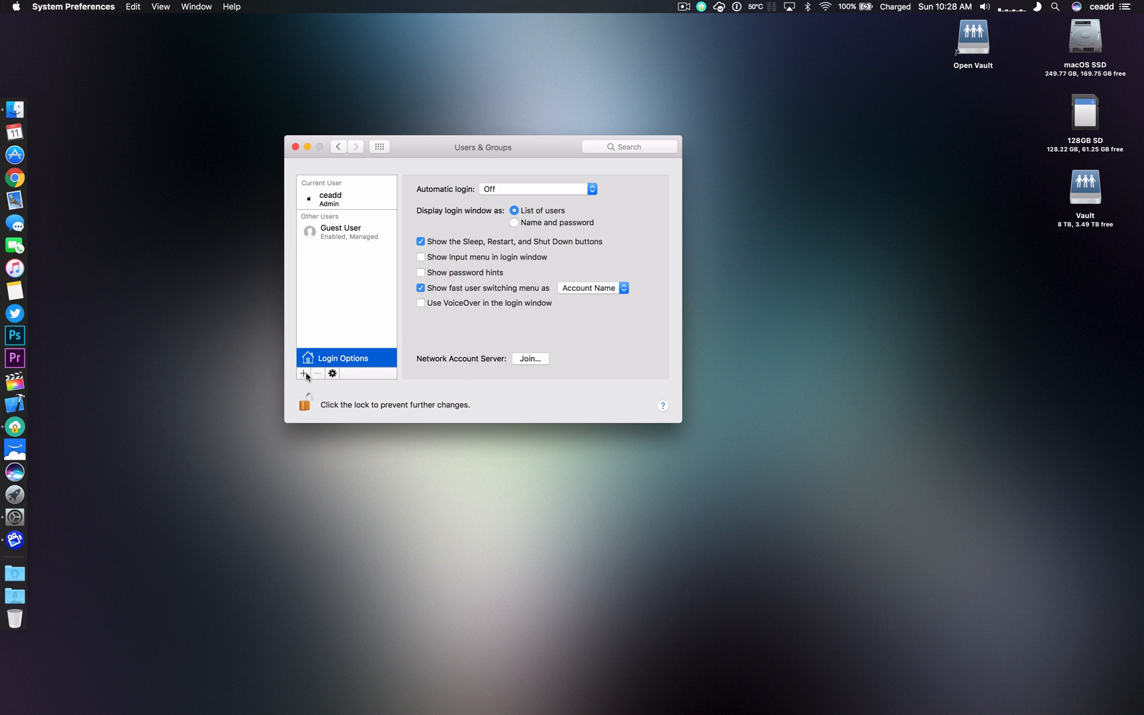
# Step: Start a new account and set its type to Administrator, after briefly trying Standard
pyautogui.click(304, 373)
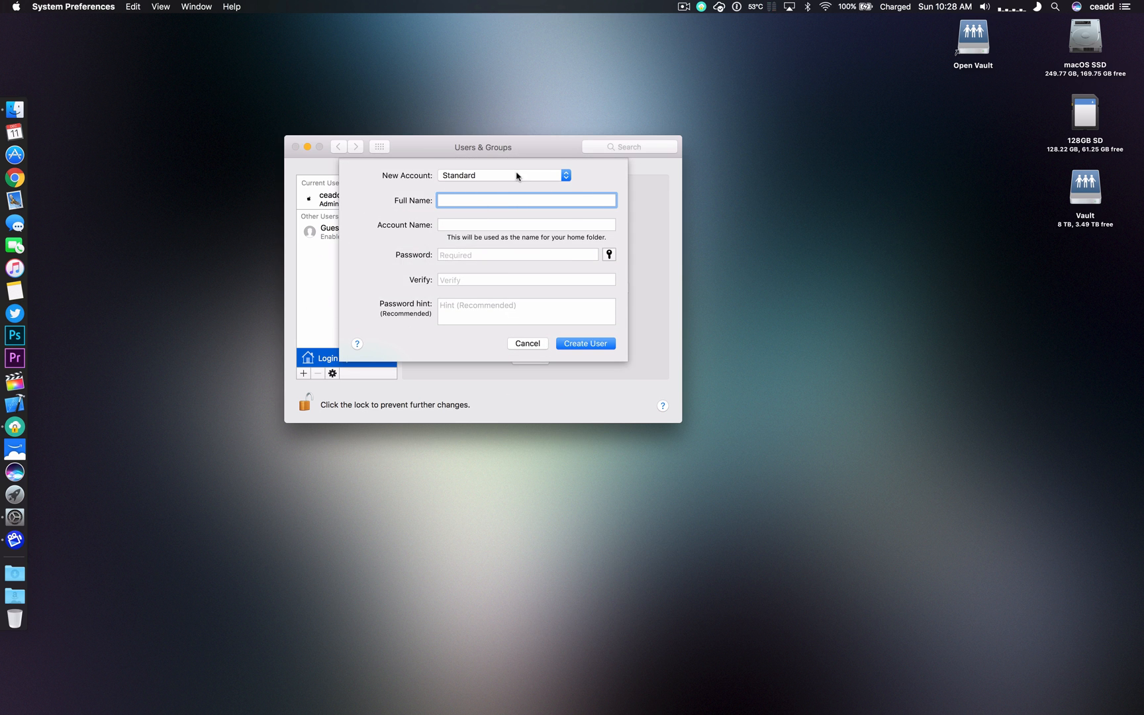
pyautogui.click(502, 175)
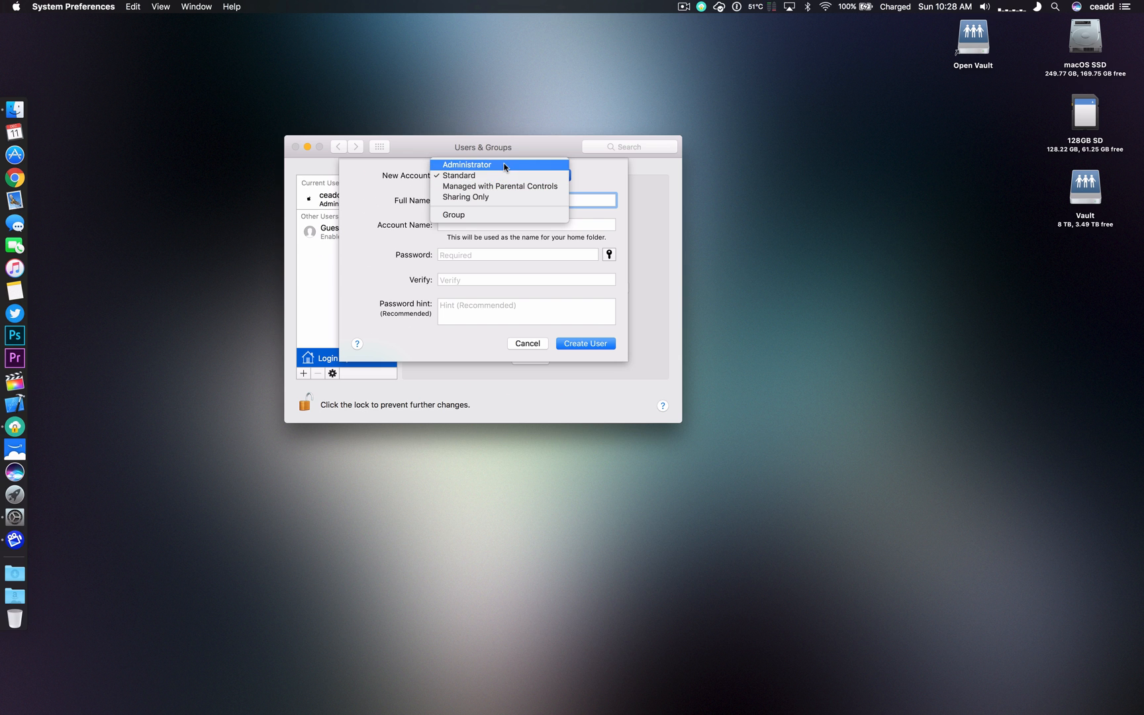
pyautogui.moveTo(509, 186)
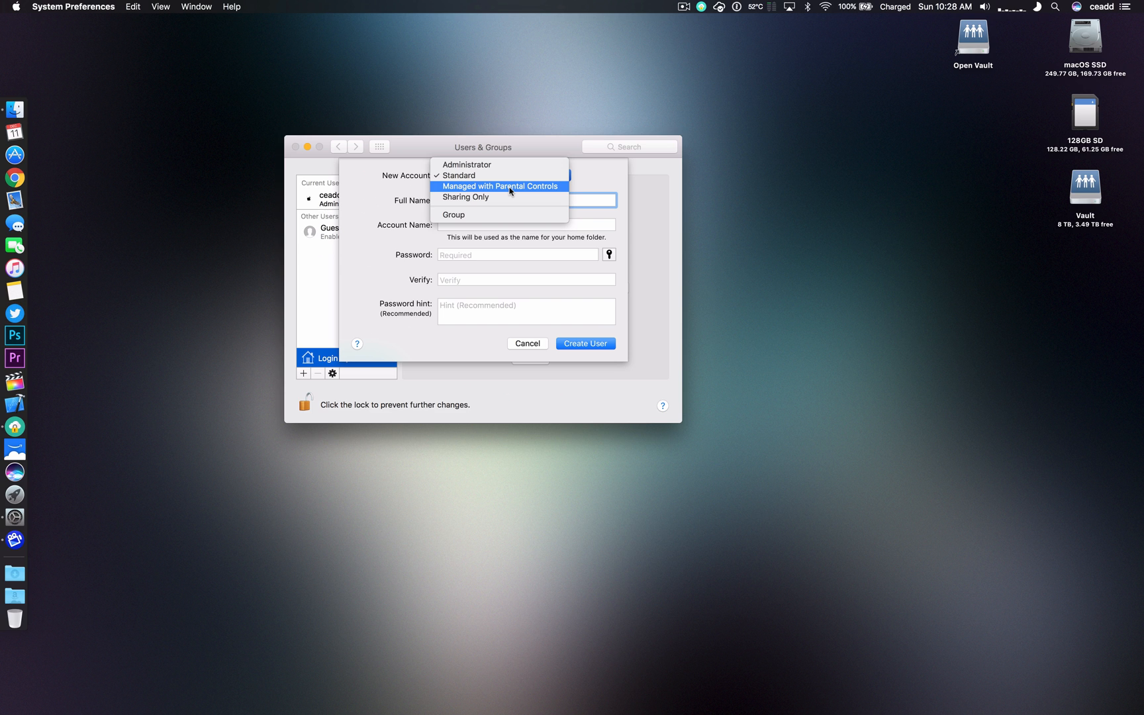
pyautogui.moveTo(509, 197)
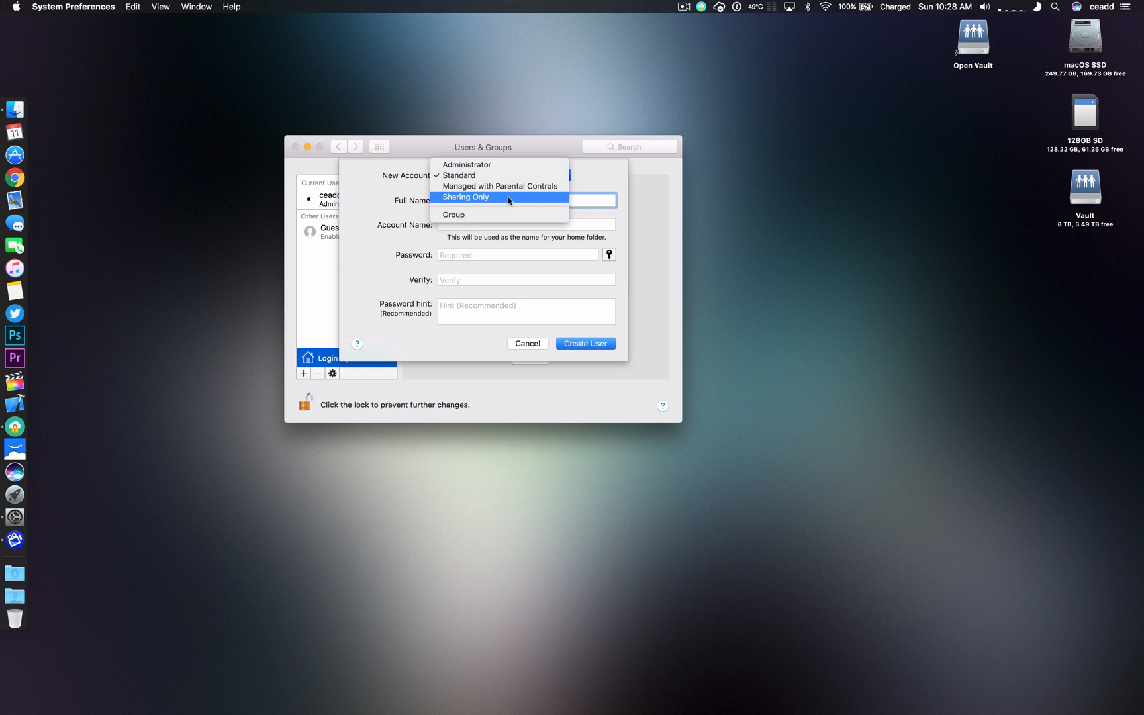
pyautogui.moveTo(492, 214)
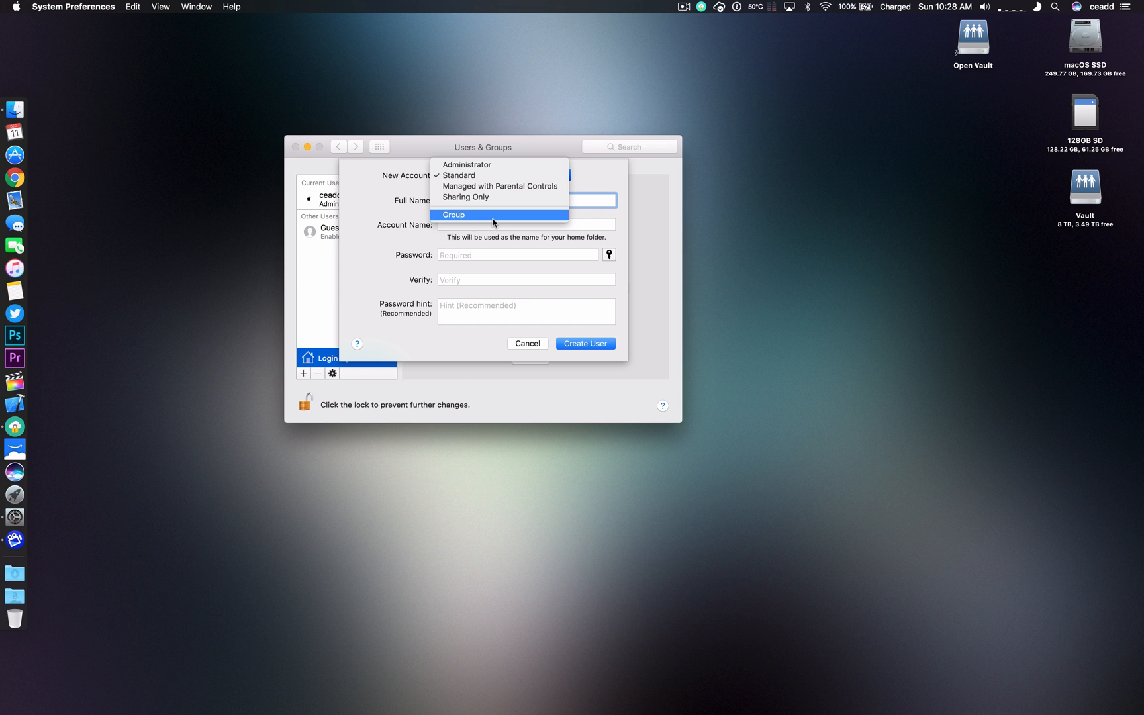
pyautogui.moveTo(500, 164)
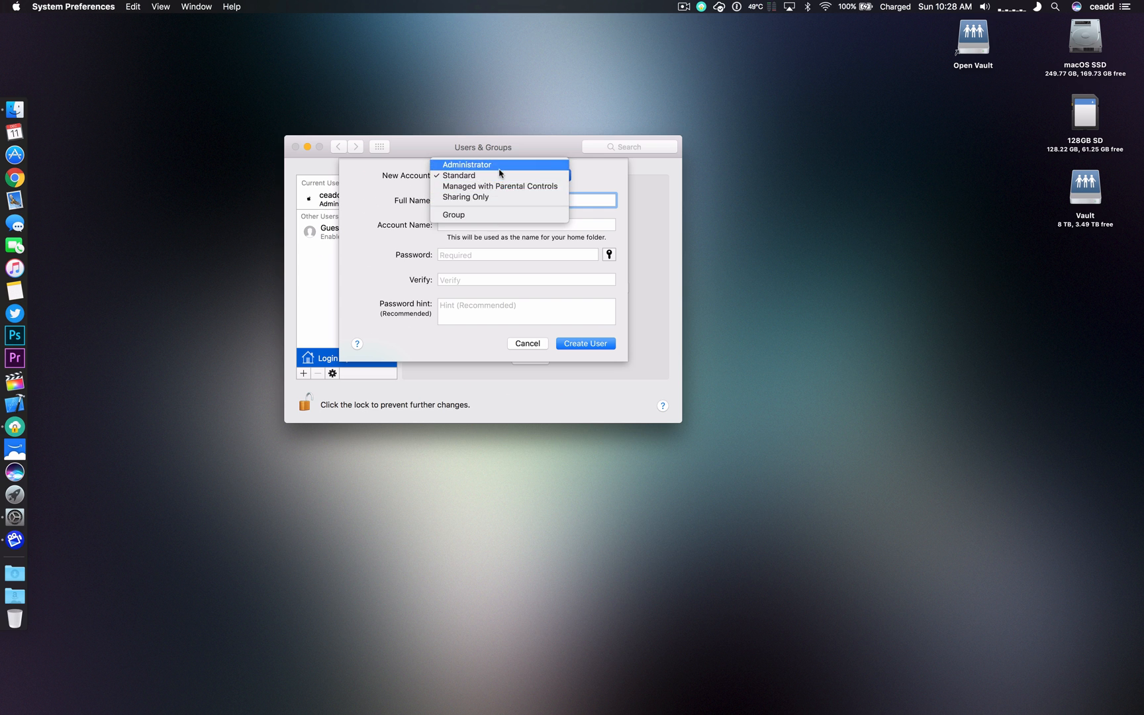
pyautogui.click(466, 164)
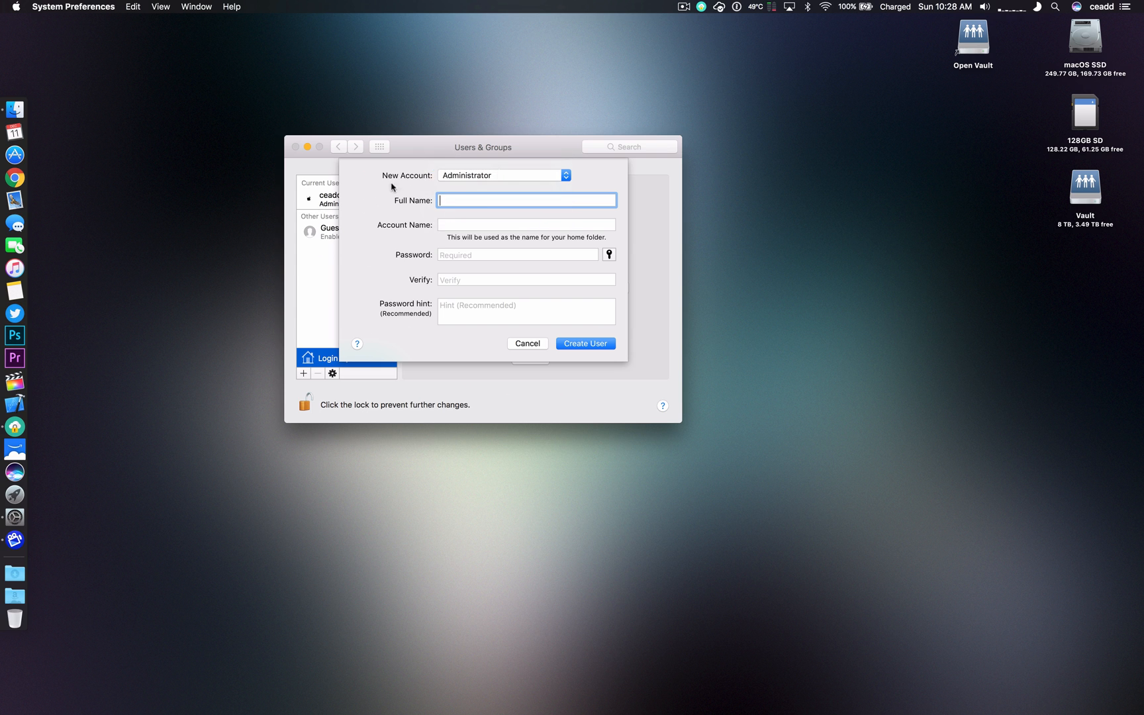
pyautogui.moveTo(480, 216)
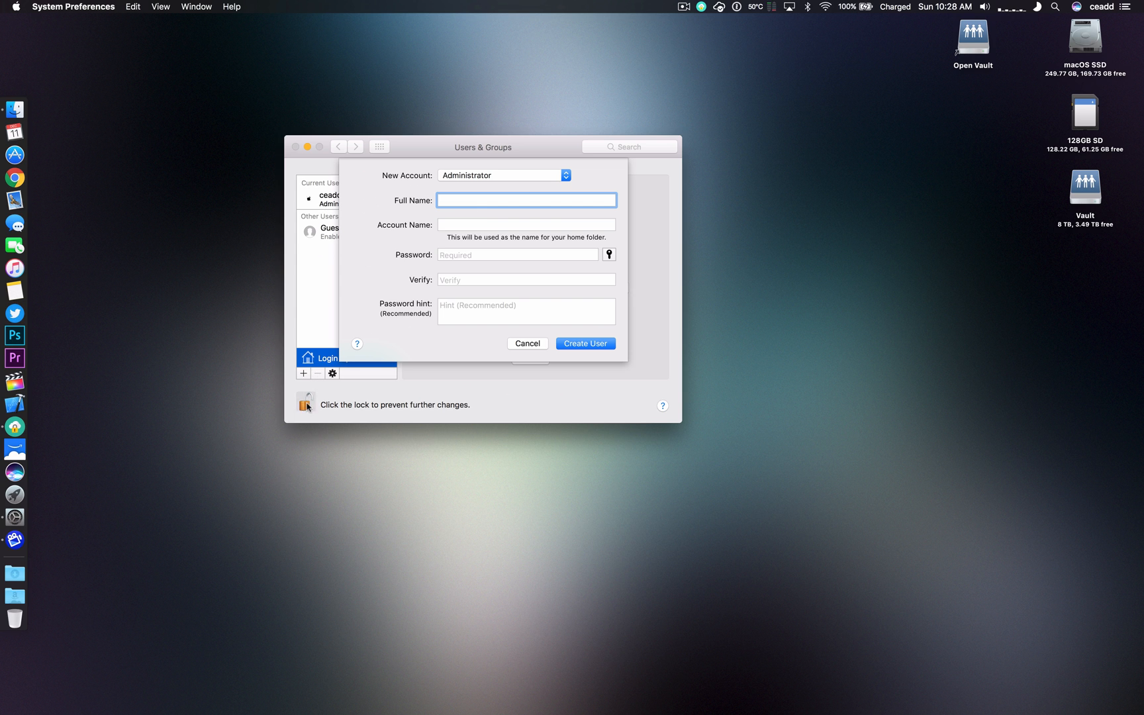
pyautogui.click(502, 174)
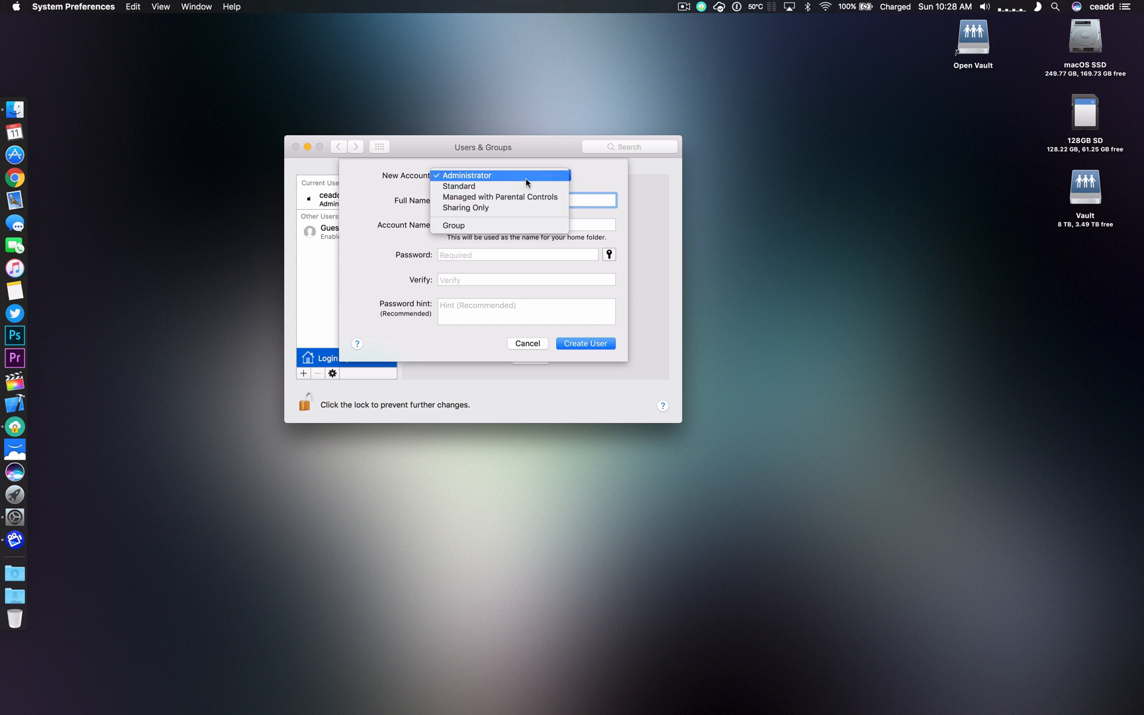
pyautogui.click(458, 186)
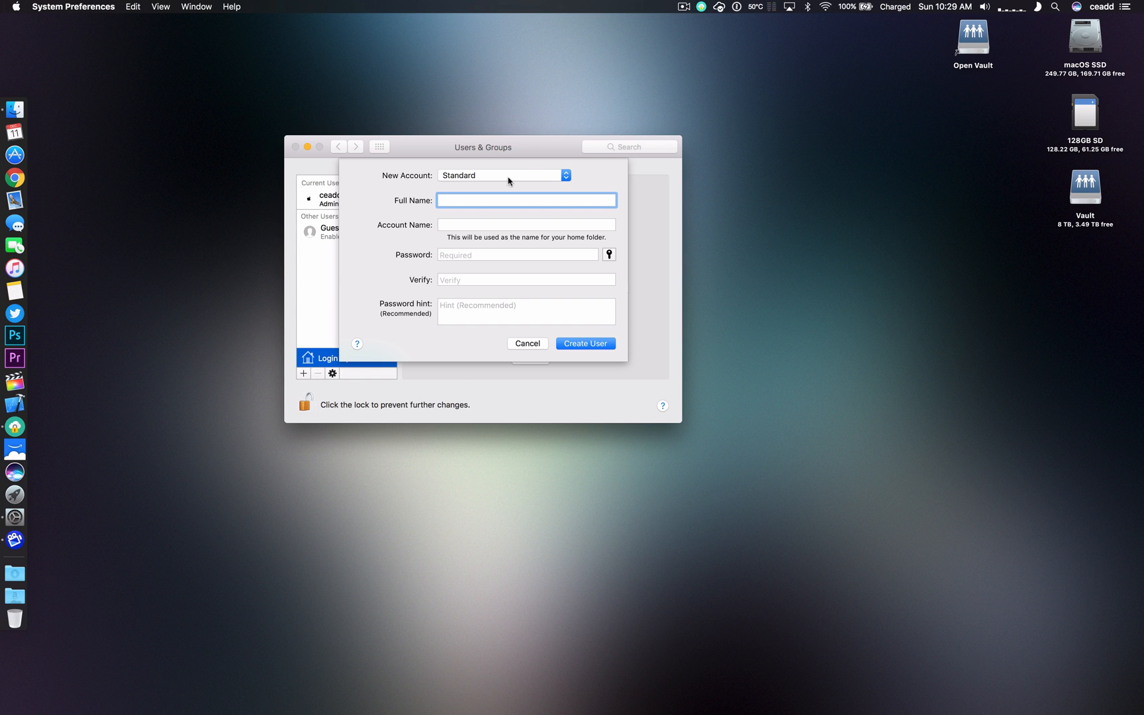
pyautogui.moveTo(457, 171)
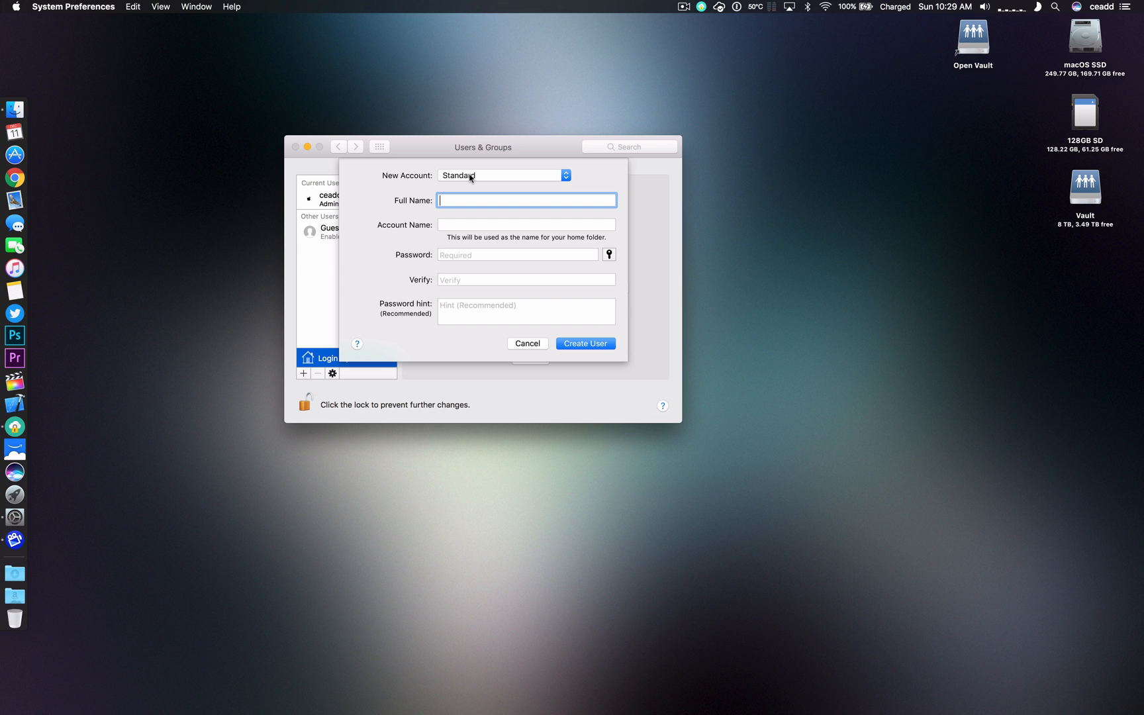
pyautogui.click(502, 175)
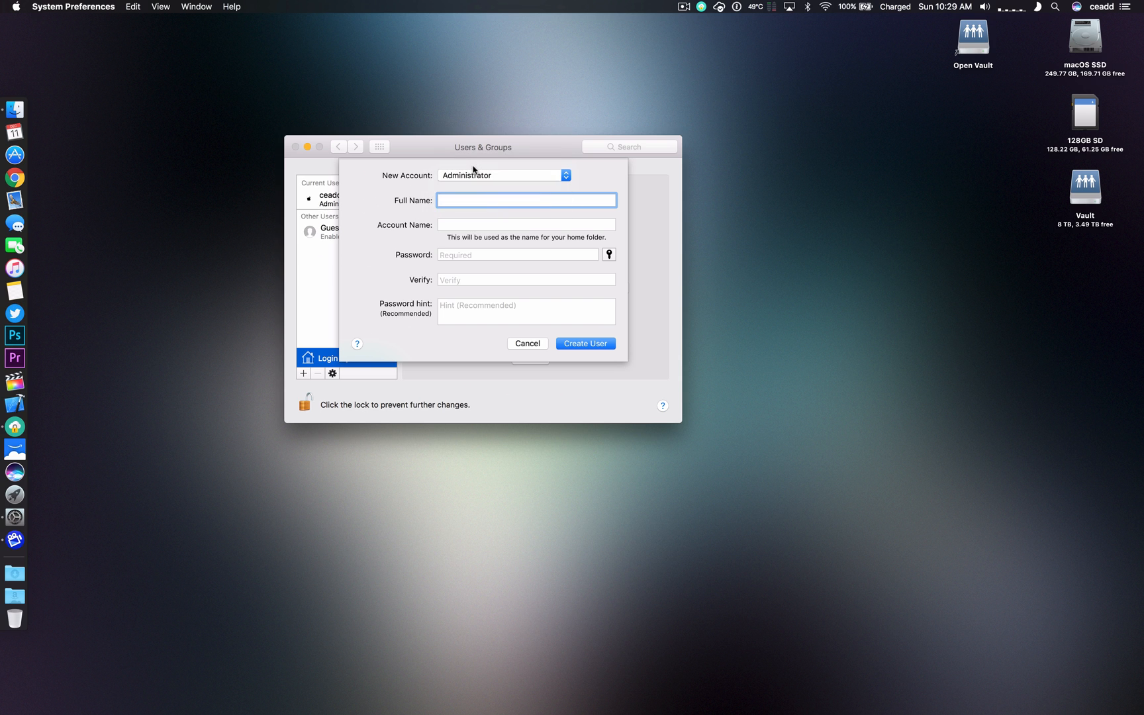
# Step: Enter 'YouTube' as both Full Name and Account Name, correcting the typos
pyautogui.write('YoiuTube')
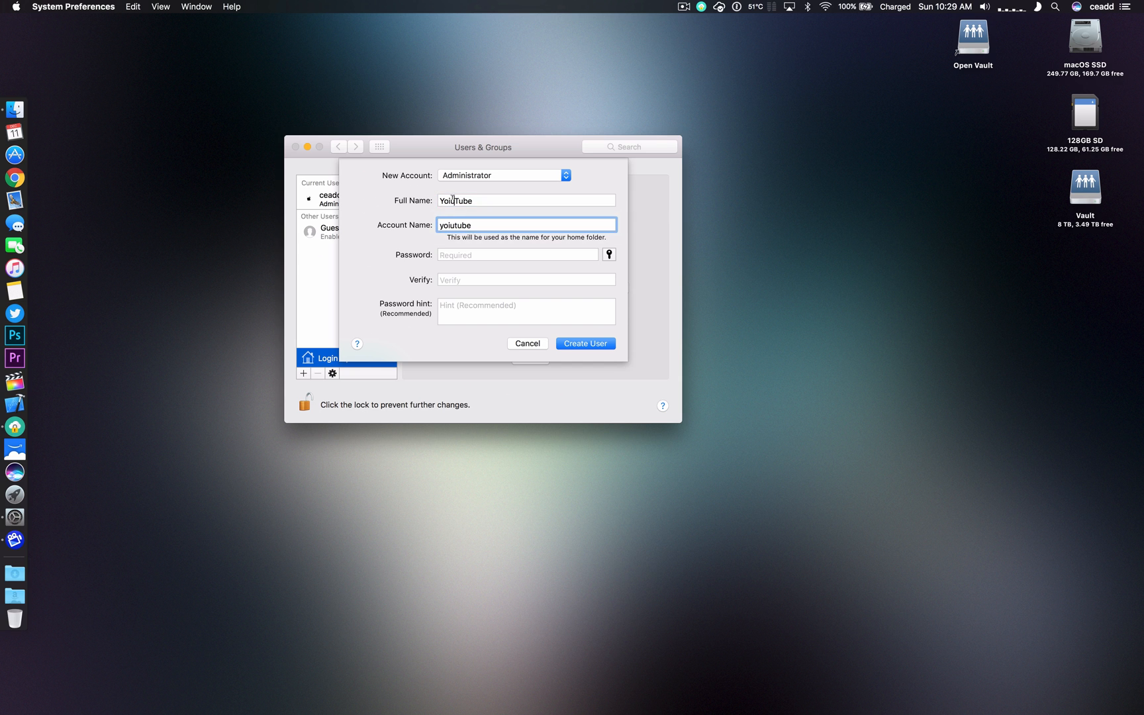
pyautogui.click(525, 200)
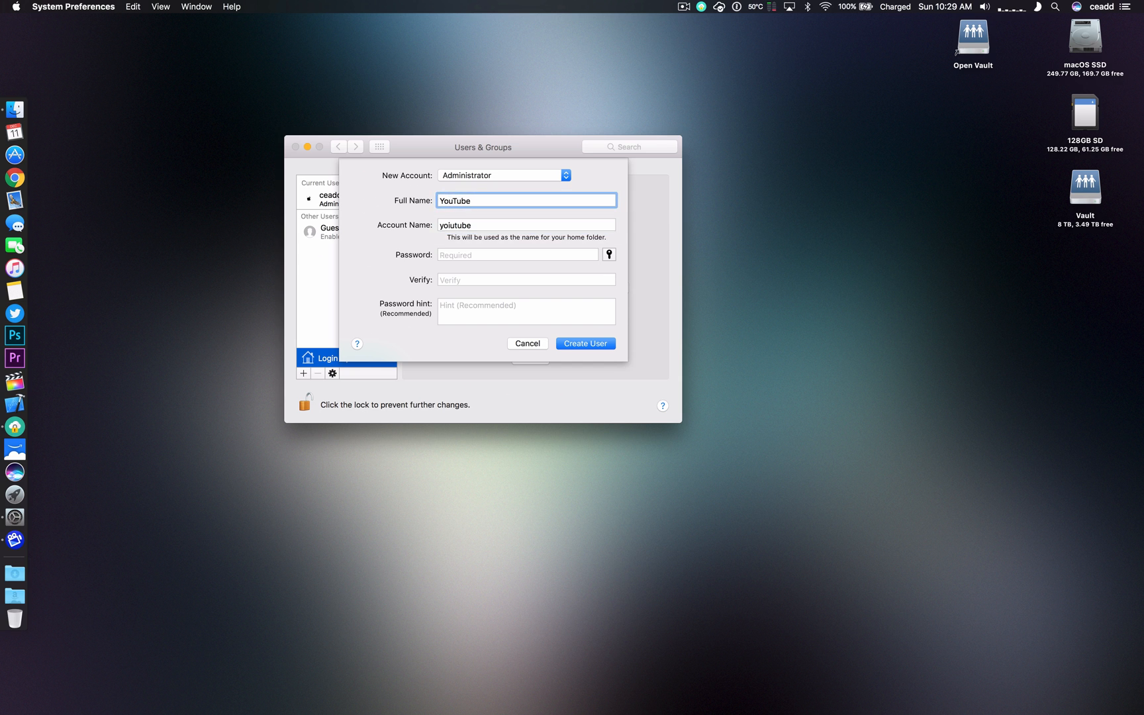
pyautogui.moveTo(15, 107)
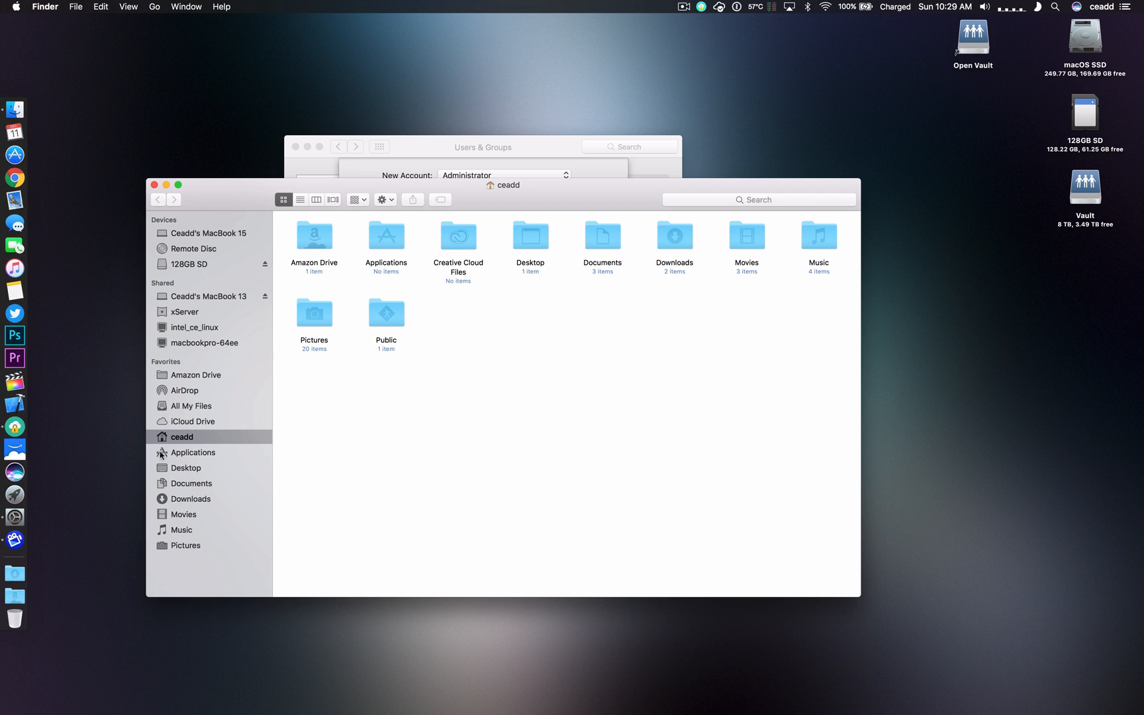
pyautogui.moveTo(377, 278)
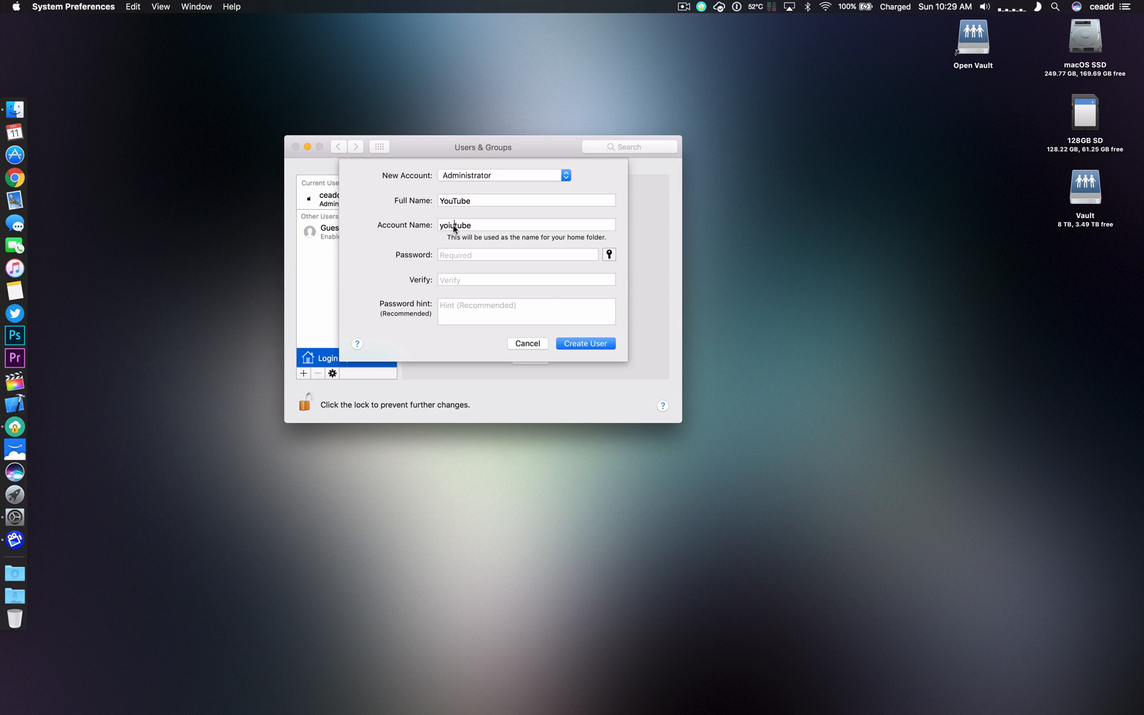
pyautogui.click(525, 225)
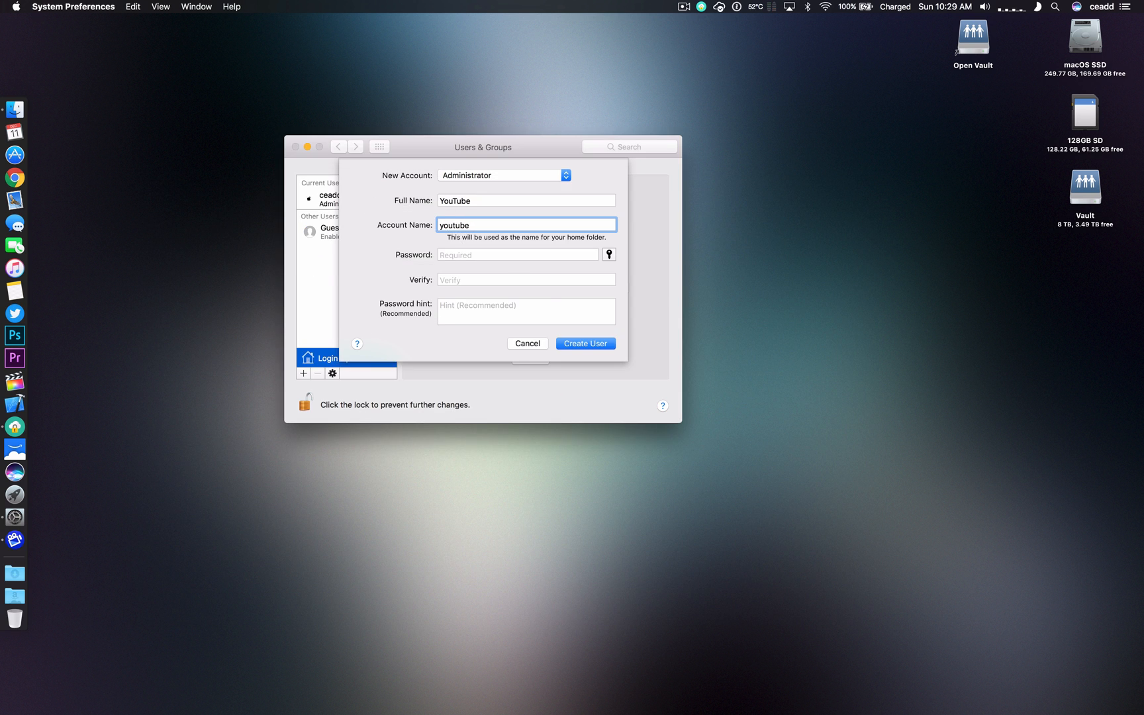
pyautogui.write('Youtube')
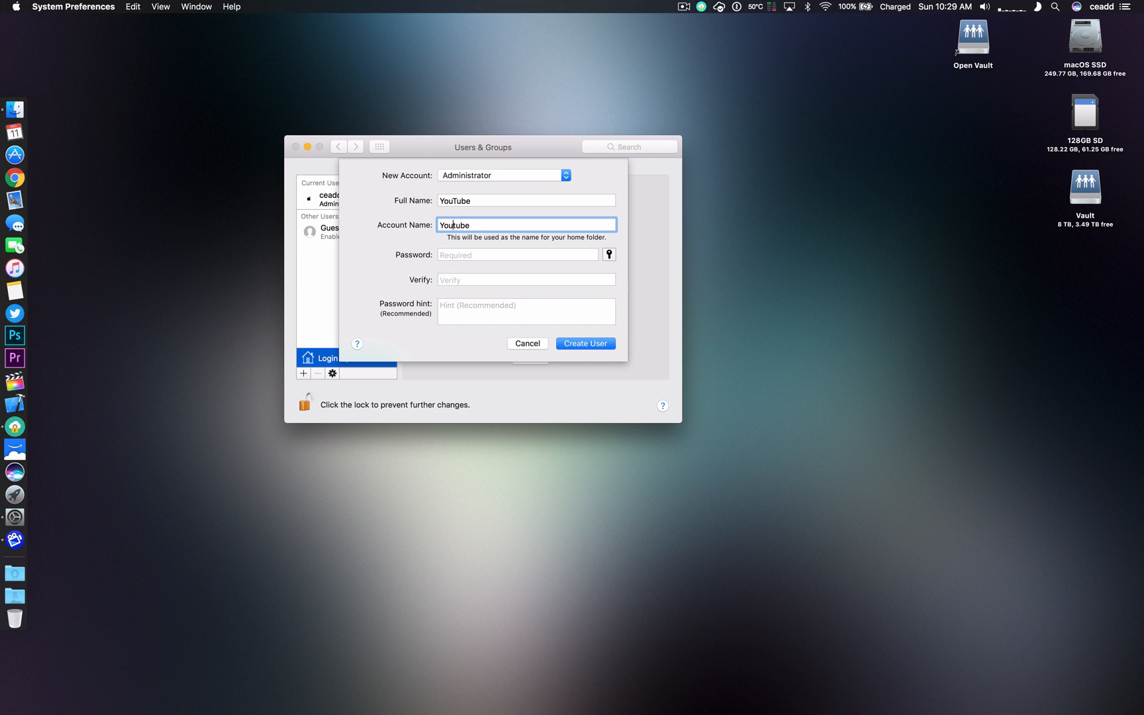
pyautogui.write('YouTube')
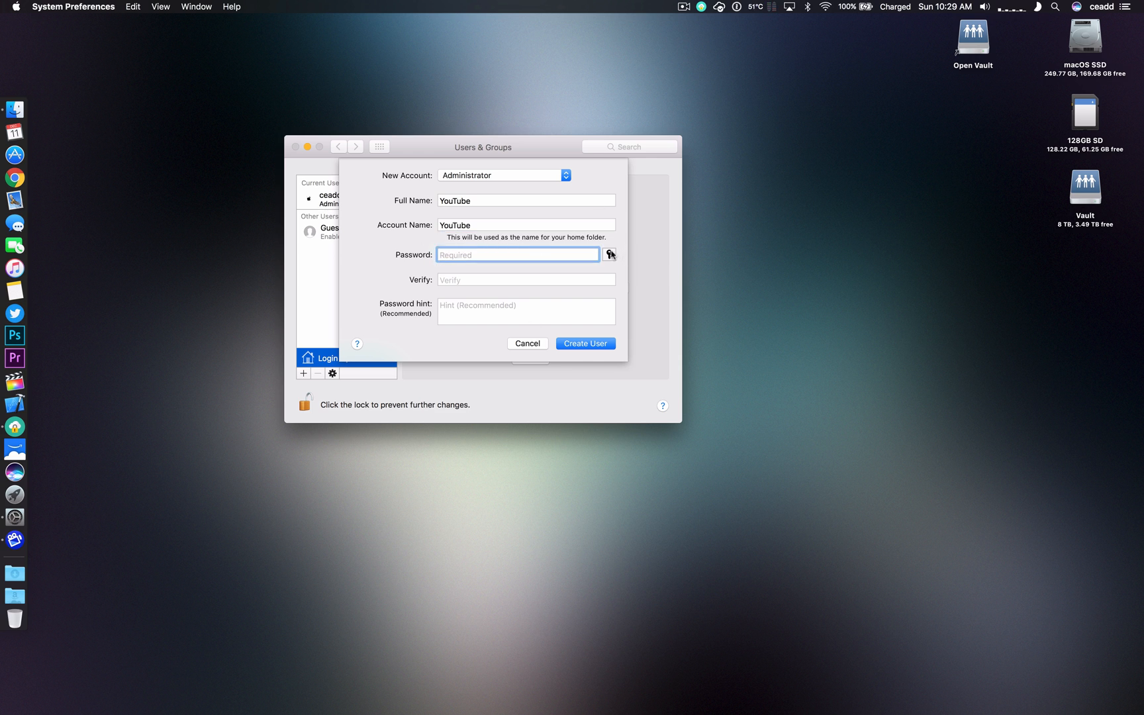
# Step: Set the new account's password and hint, then create the YouTube administrator account
pyautogui.click(609, 255)
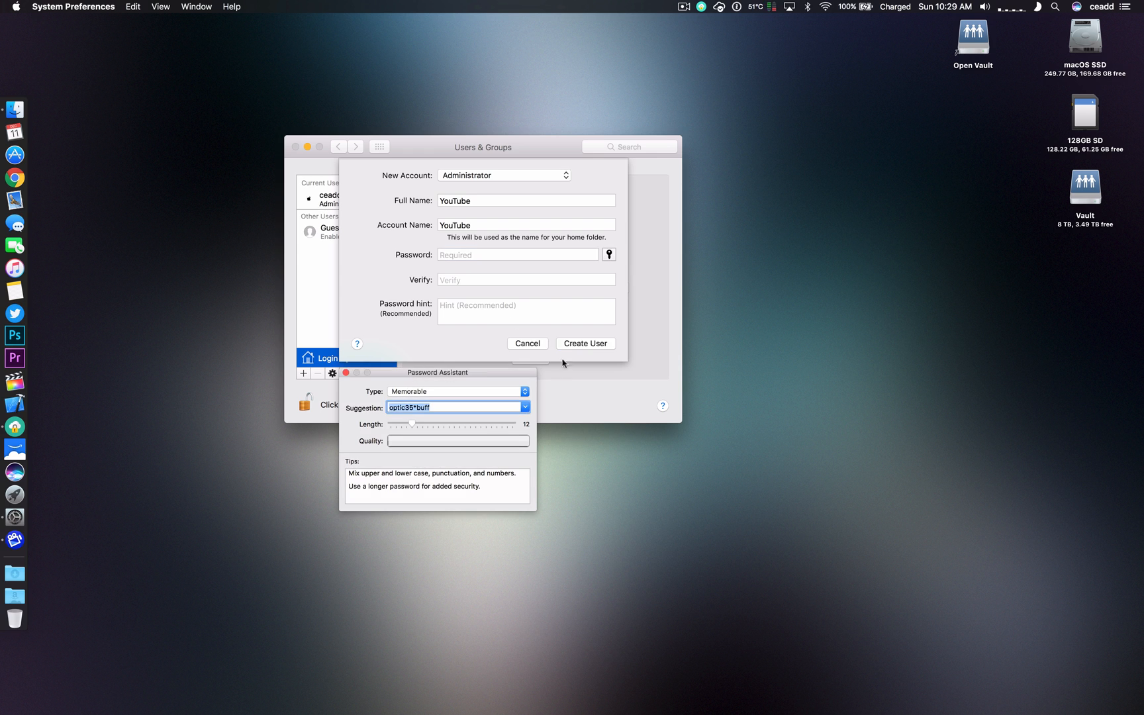
pyautogui.moveTo(480, 355)
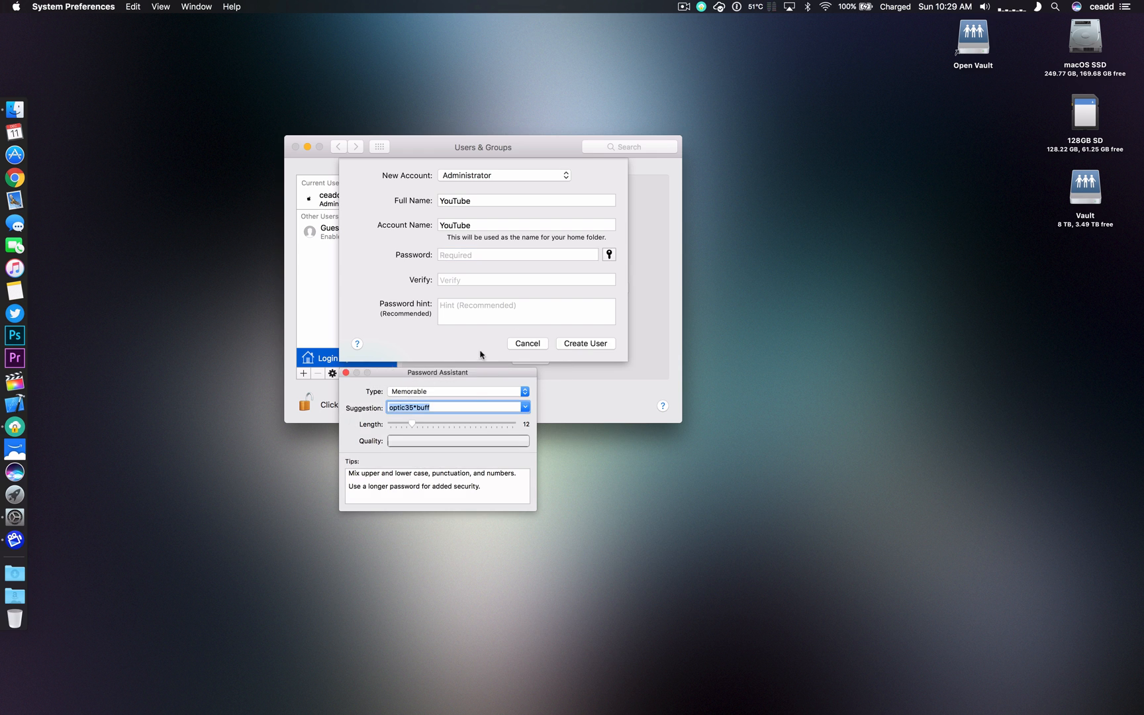
pyautogui.moveTo(422, 529)
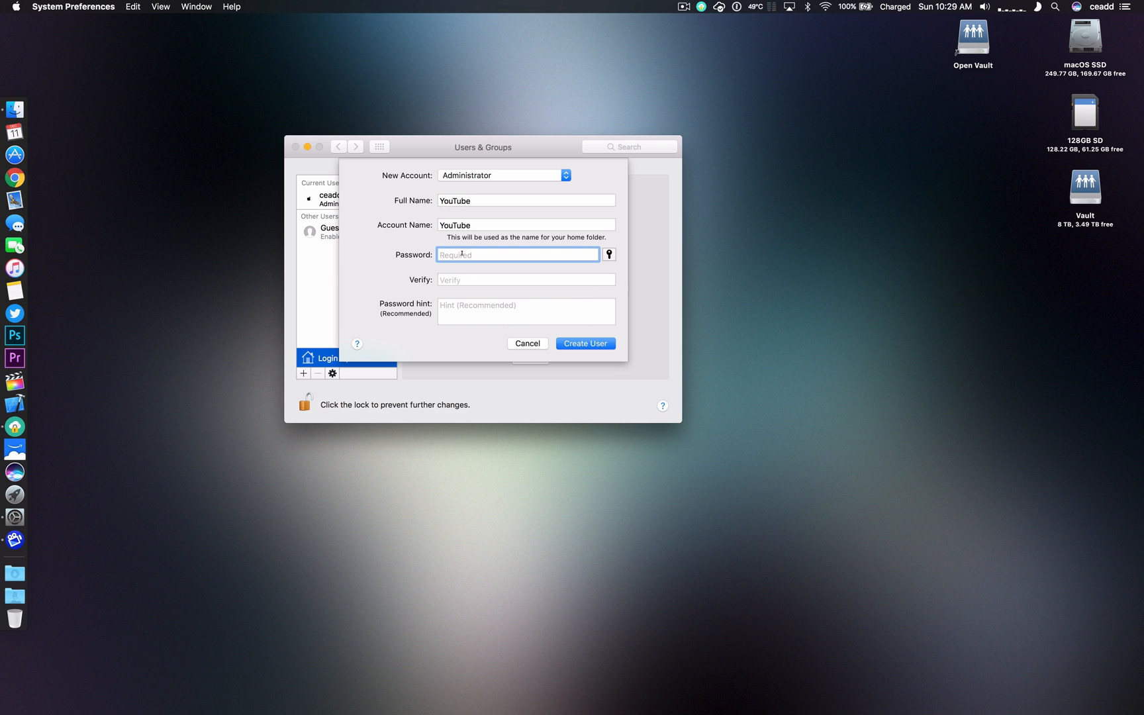
pyautogui.write('••')
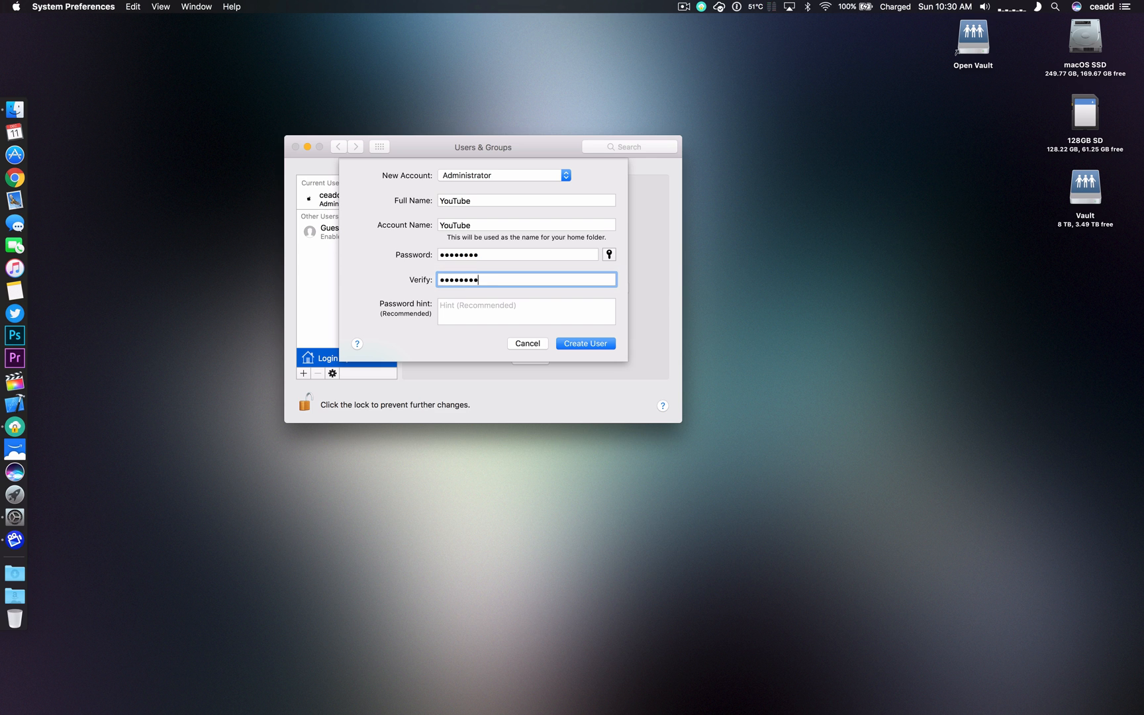
pyautogui.click(524, 310)
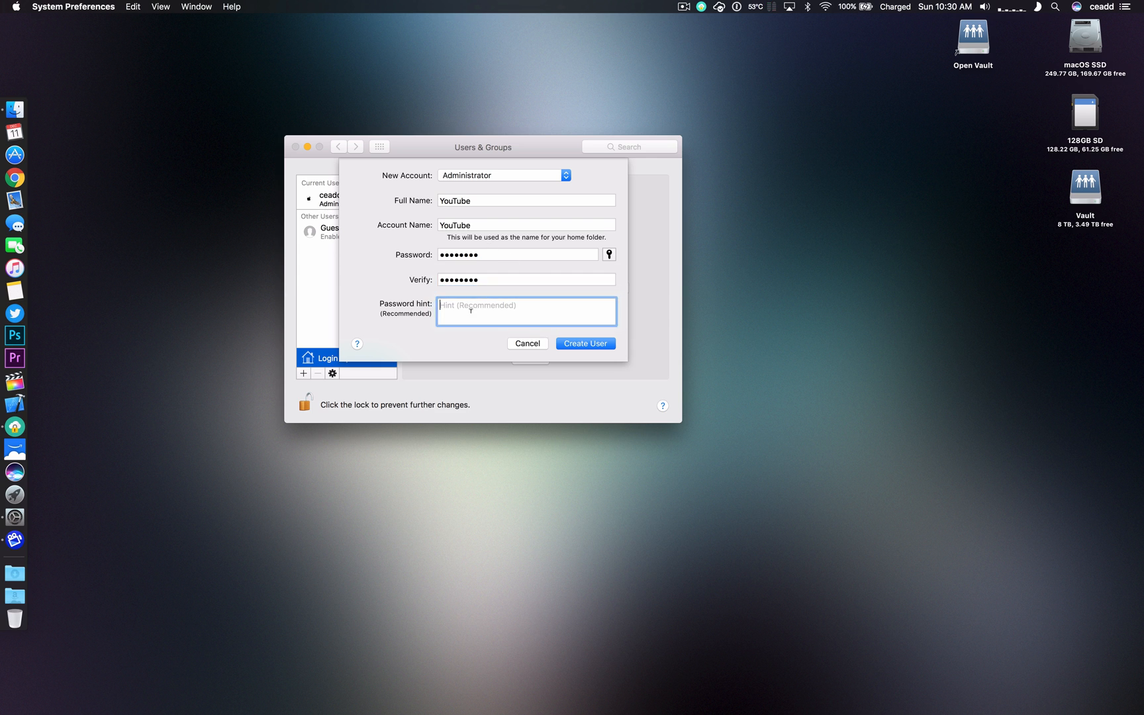
pyautogui.write('password')
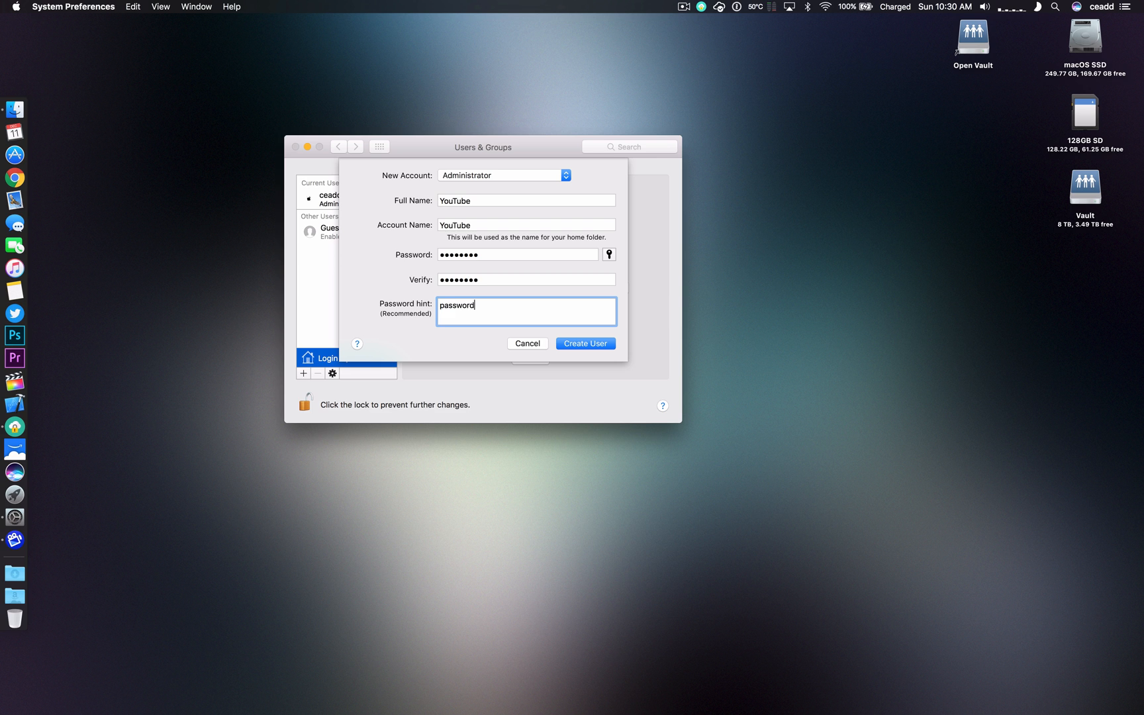
pyautogui.write('.....')
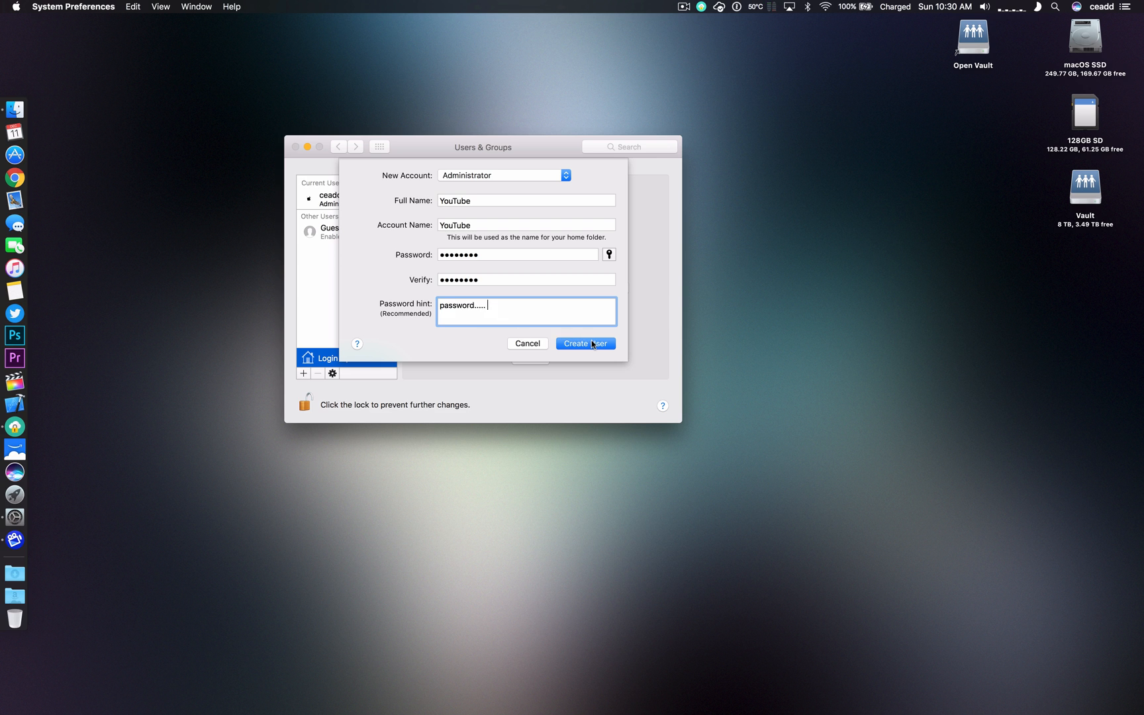
pyautogui.click(585, 343)
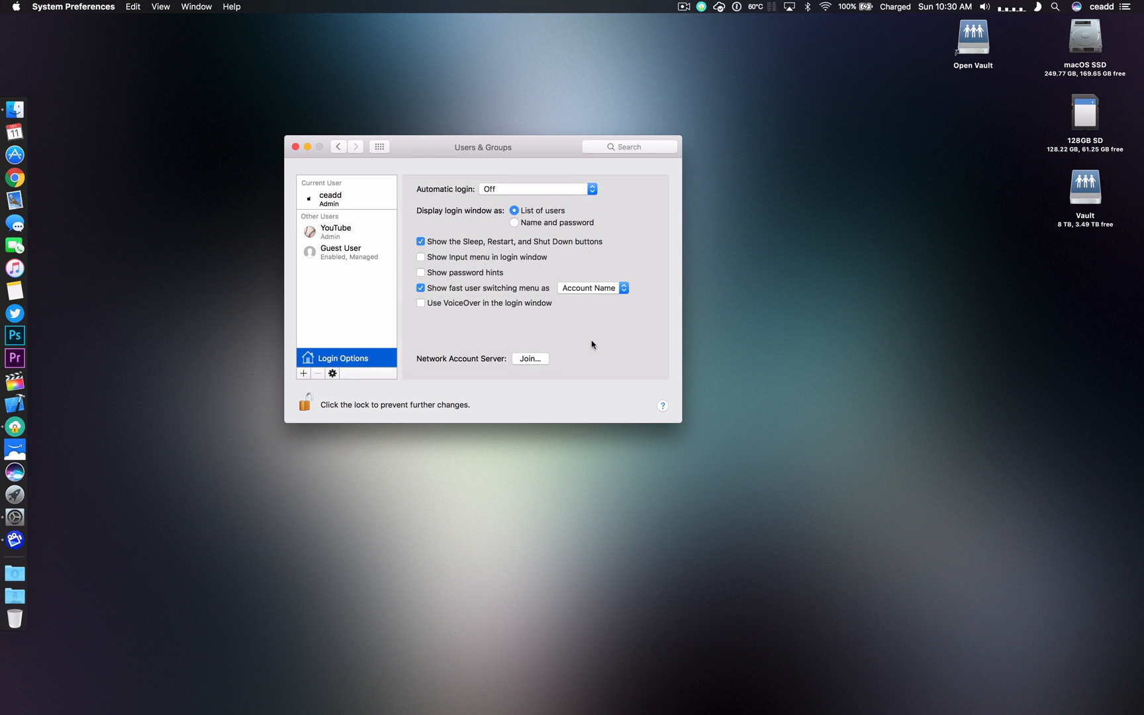
# Step: Confirm YouTube appears in the user list and fast user switching menu, then reselect the current user
pyautogui.click(335, 232)
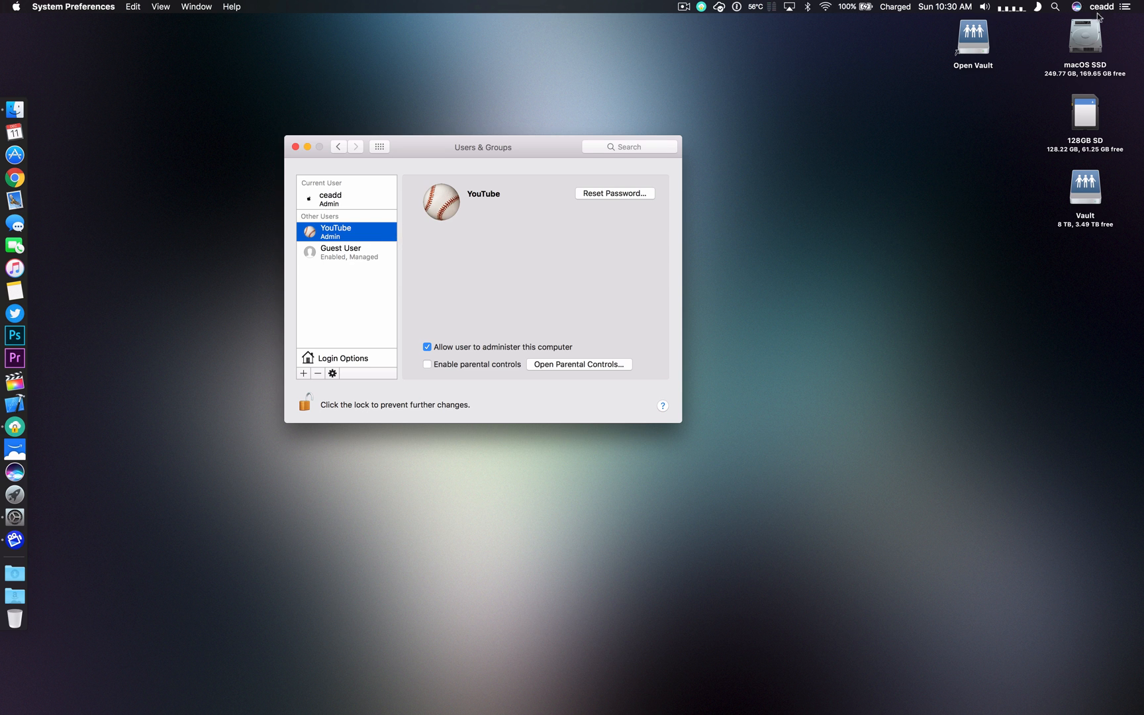
pyautogui.click(1102, 6)
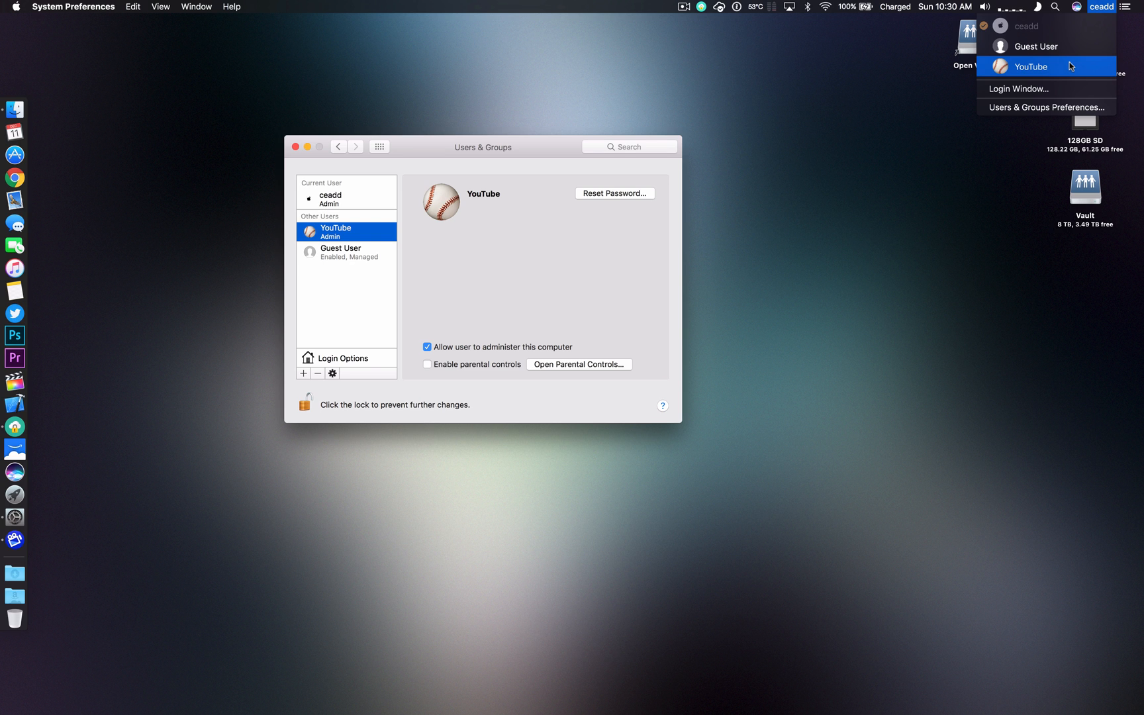
pyautogui.moveTo(467, 255)
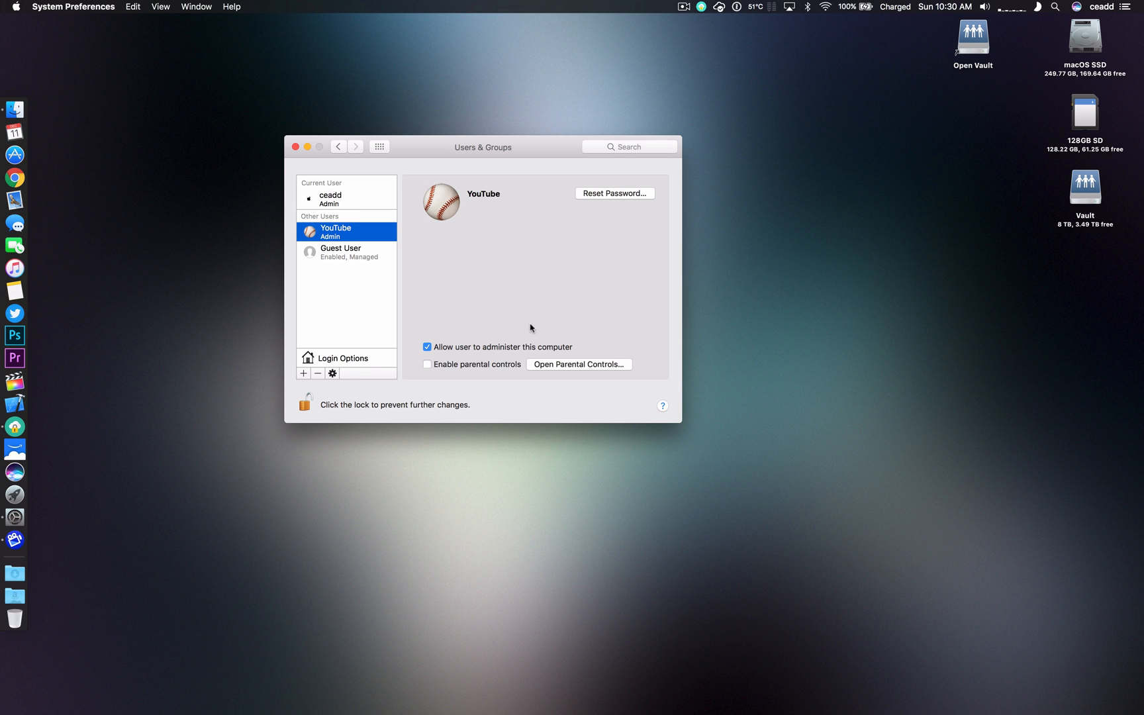
pyautogui.click(331, 198)
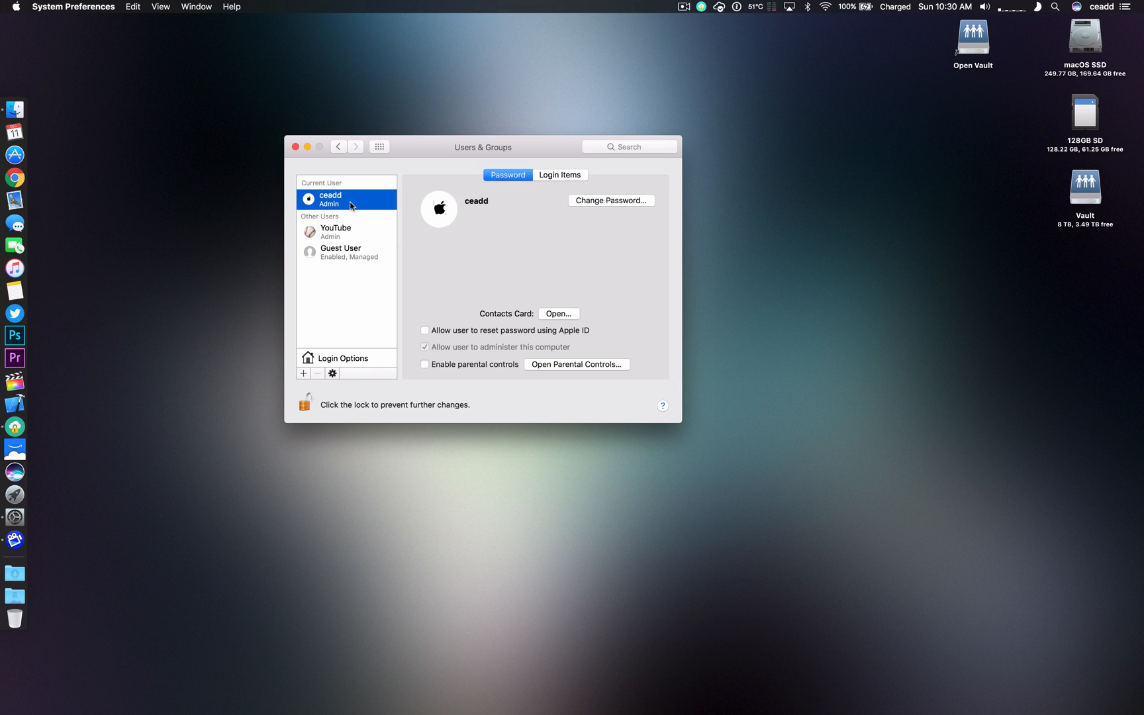